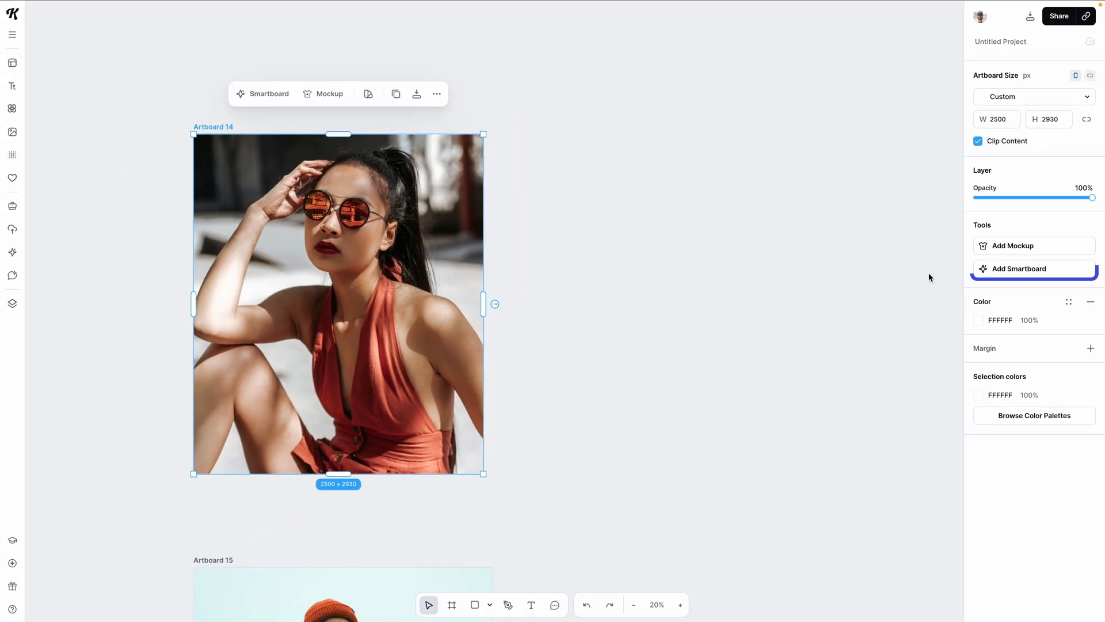
# Generate AI variations of the woman: yellow dress, seated with hands folded, new glasses, walking
pyautogui.click(1018, 269)
pyautogui.write('change the color of the dre')
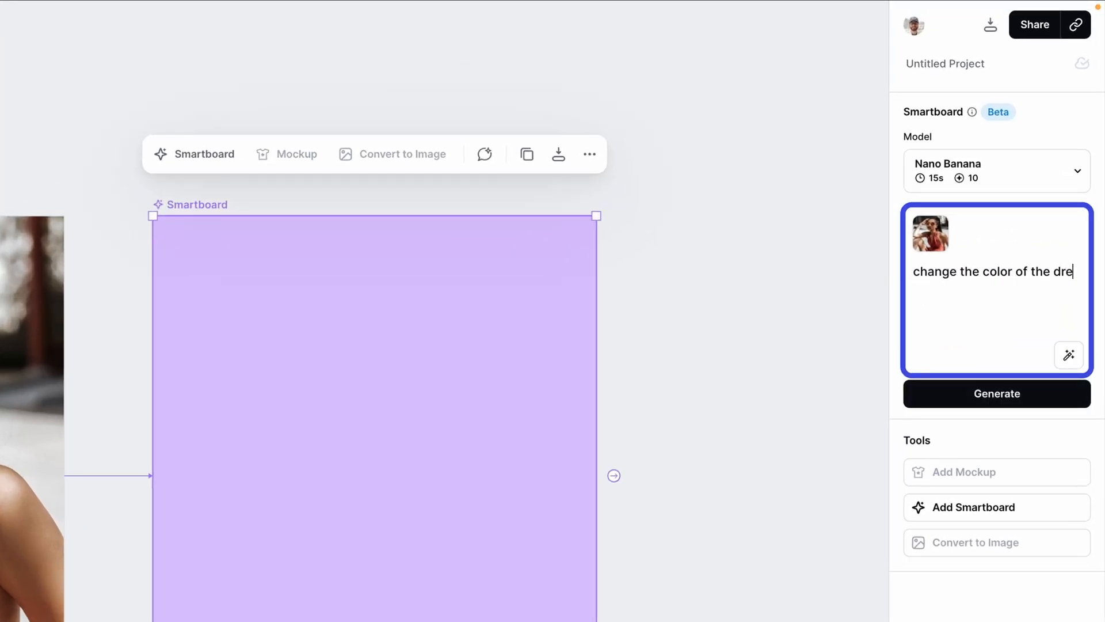
pyautogui.click(997, 393)
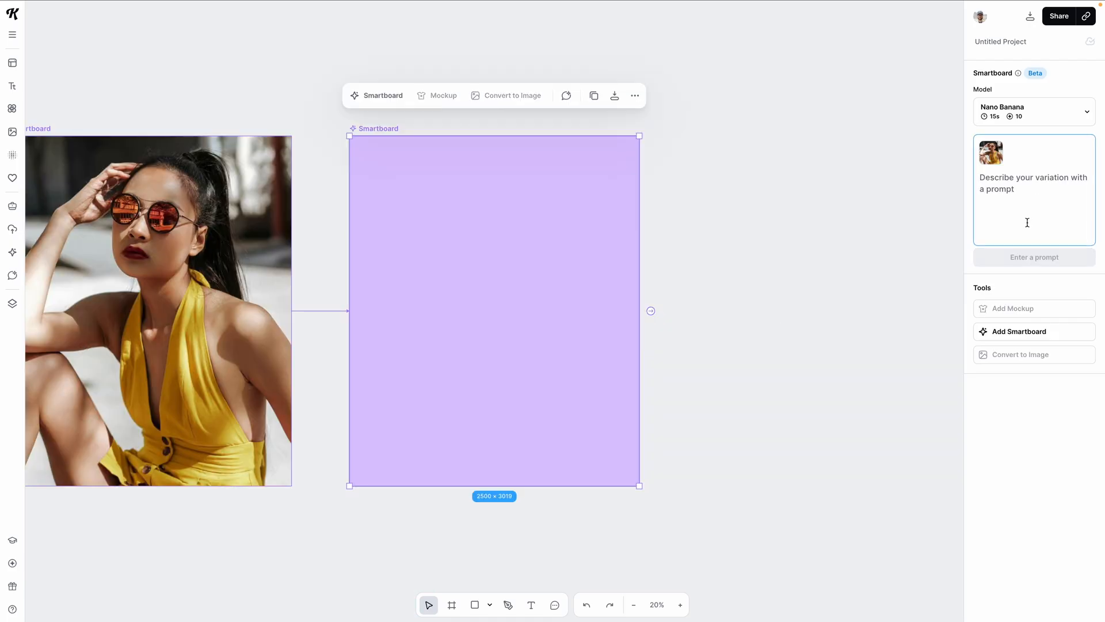
pyautogui.write('have the person sitting in a chair with both hands folded')
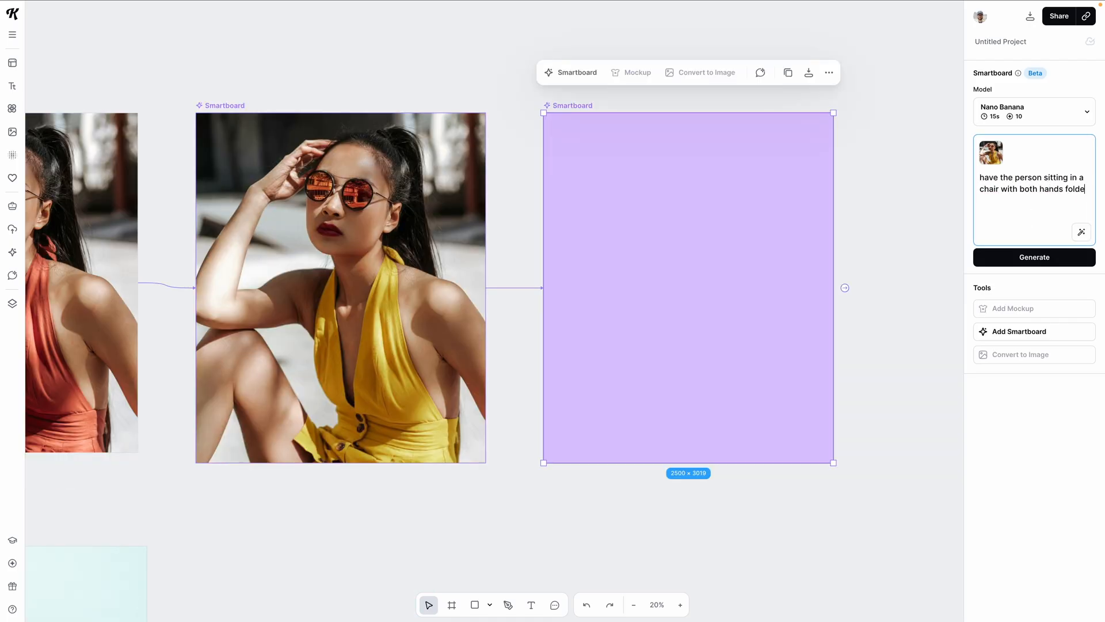
pyautogui.click(1033, 256)
pyautogui.write('change the style of glasses from')
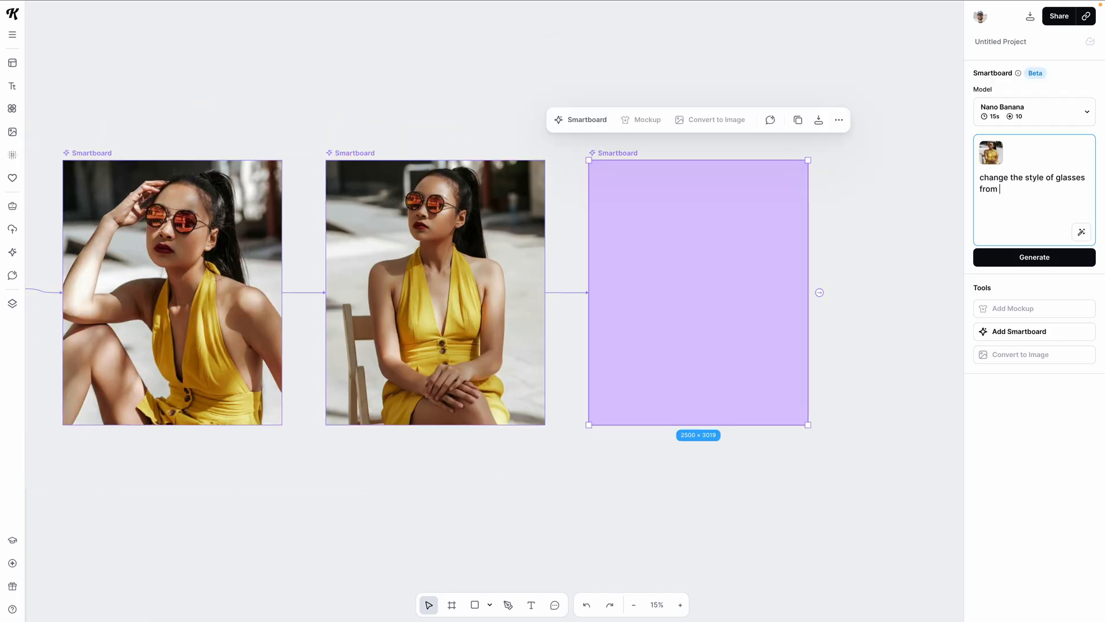
pyautogui.click(1033, 256)
pyautogui.write('have the person walking in the middle of')
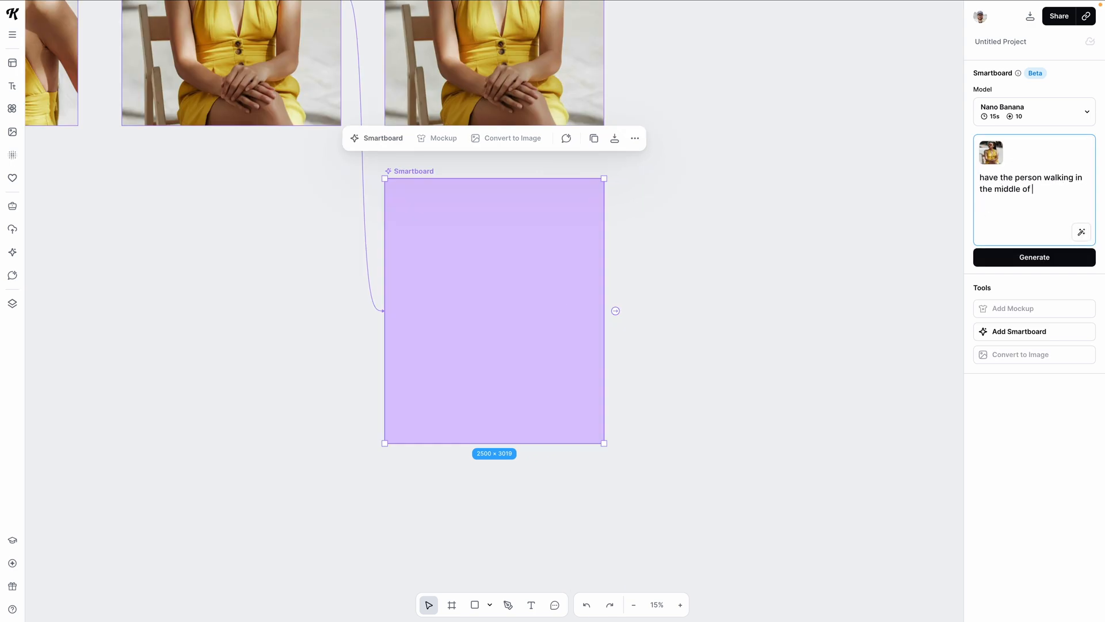
pyautogui.click(1034, 257)
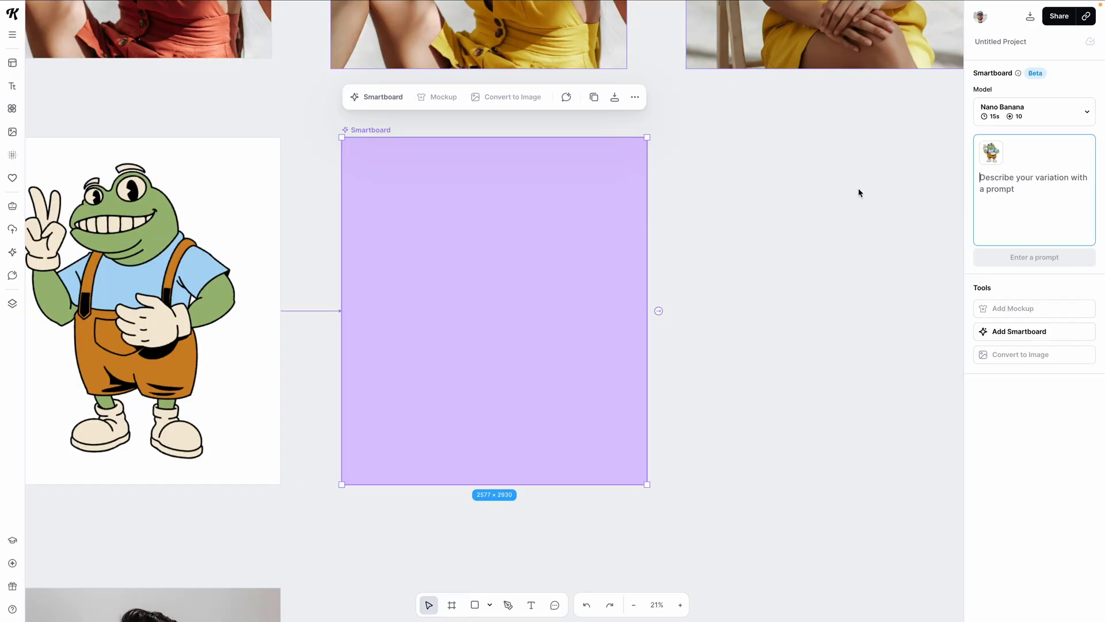
# Generate a frog variation from a 'have the frog hold…' prompt in its linked Smartboard
pyautogui.write('have t')
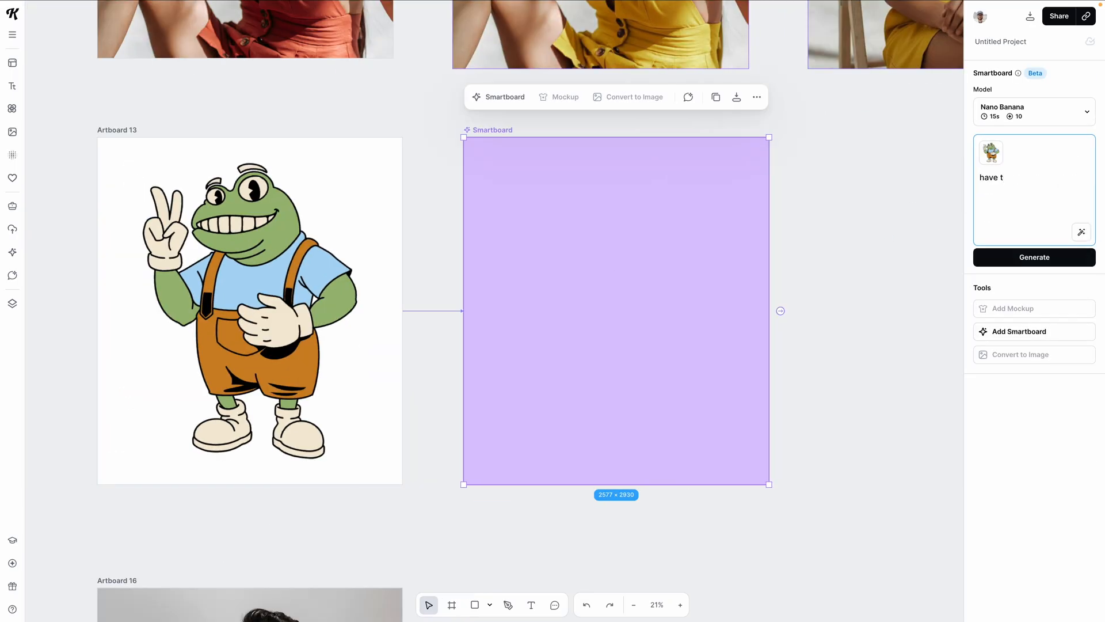
pyautogui.click(1033, 257)
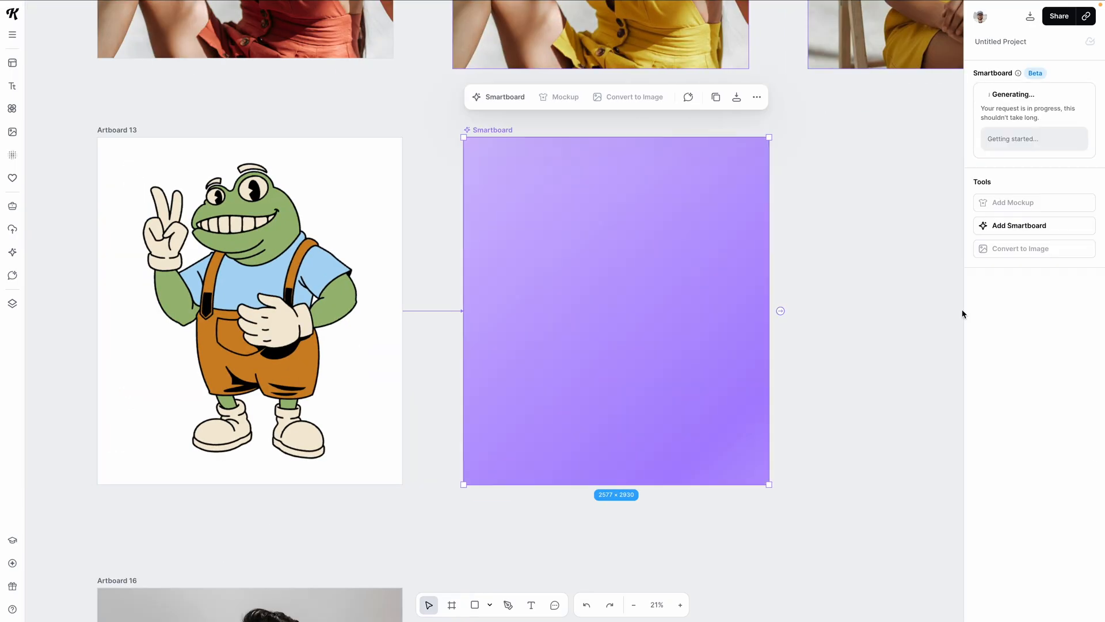
pyautogui.moveTo(810, 371)
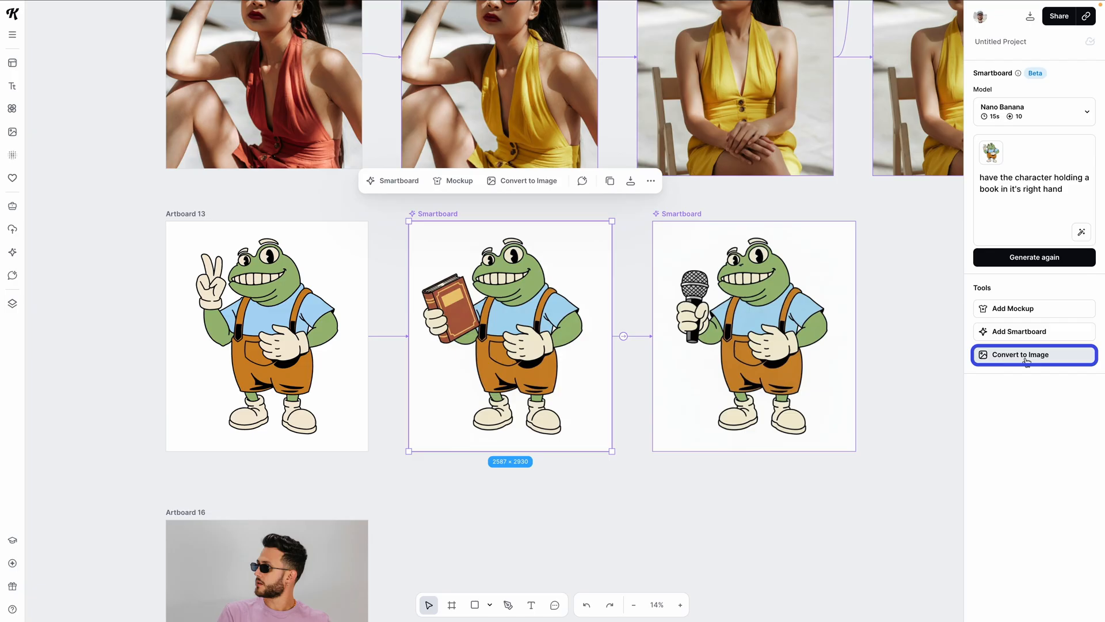
# Convert the book-holding frog to an image and remove its background
pyautogui.click(1033, 354)
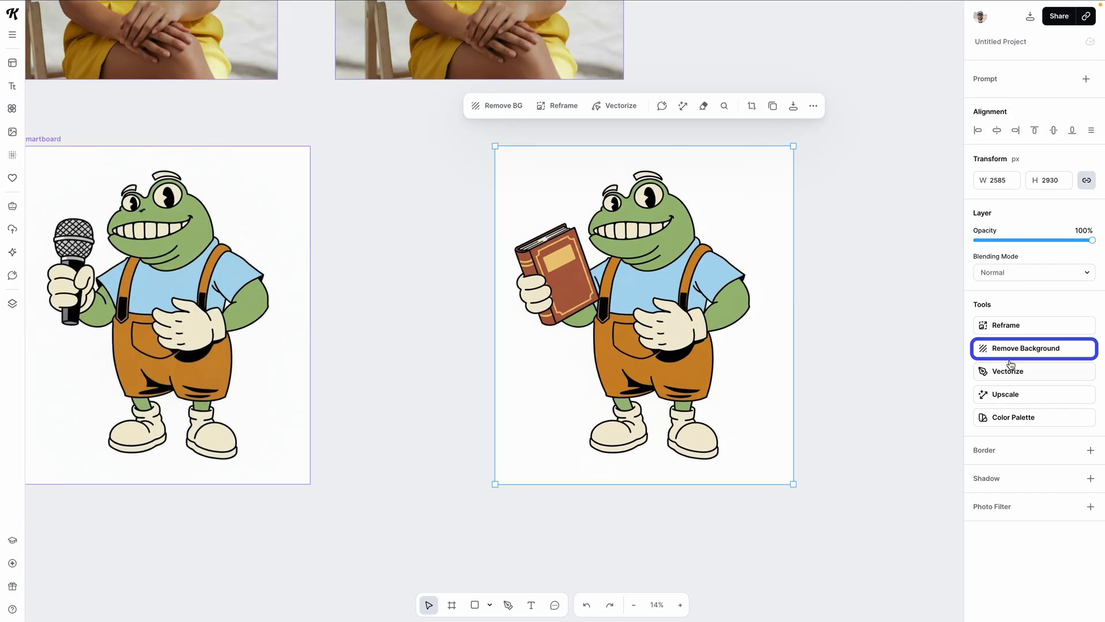
pyautogui.click(1026, 348)
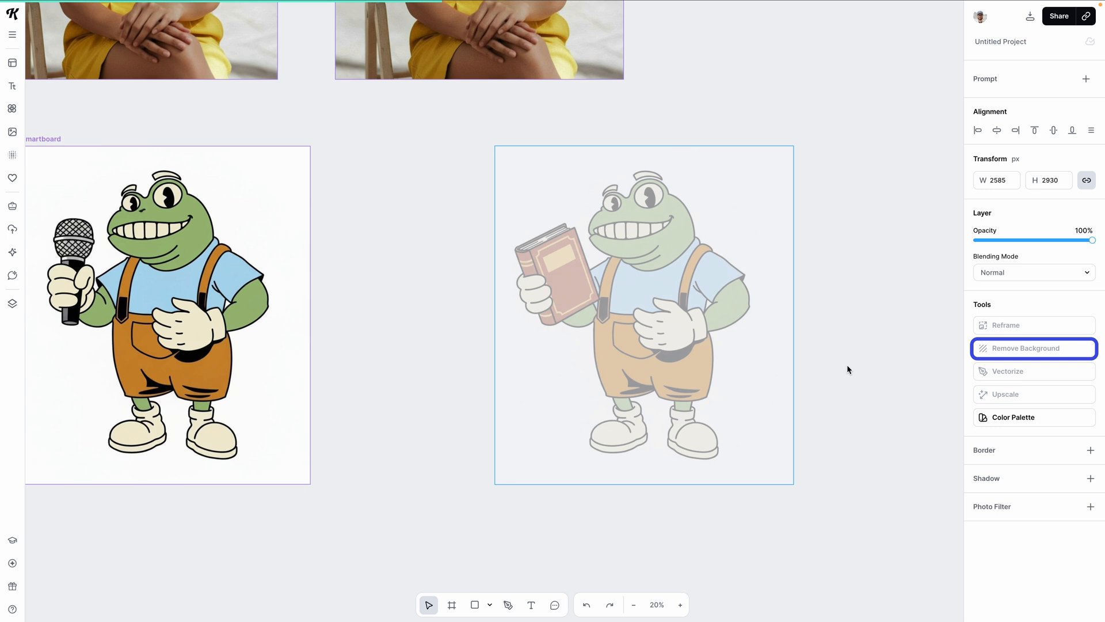
pyautogui.click(1026, 348)
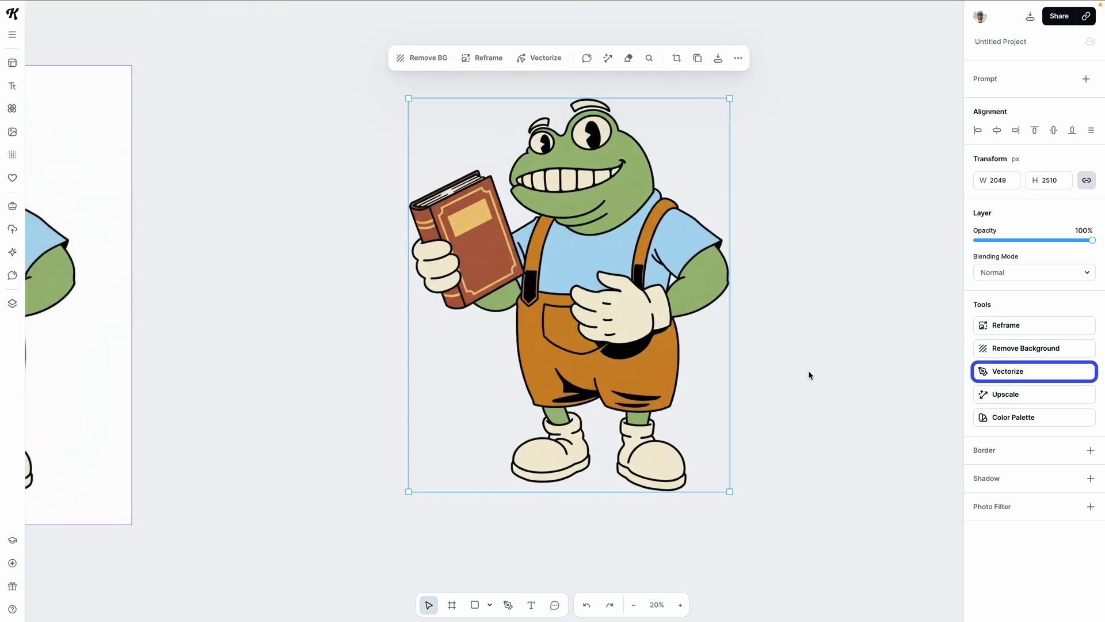
# Vectorize the frog image with 11 colours and select the resulting vector illustration
pyautogui.click(1007, 371)
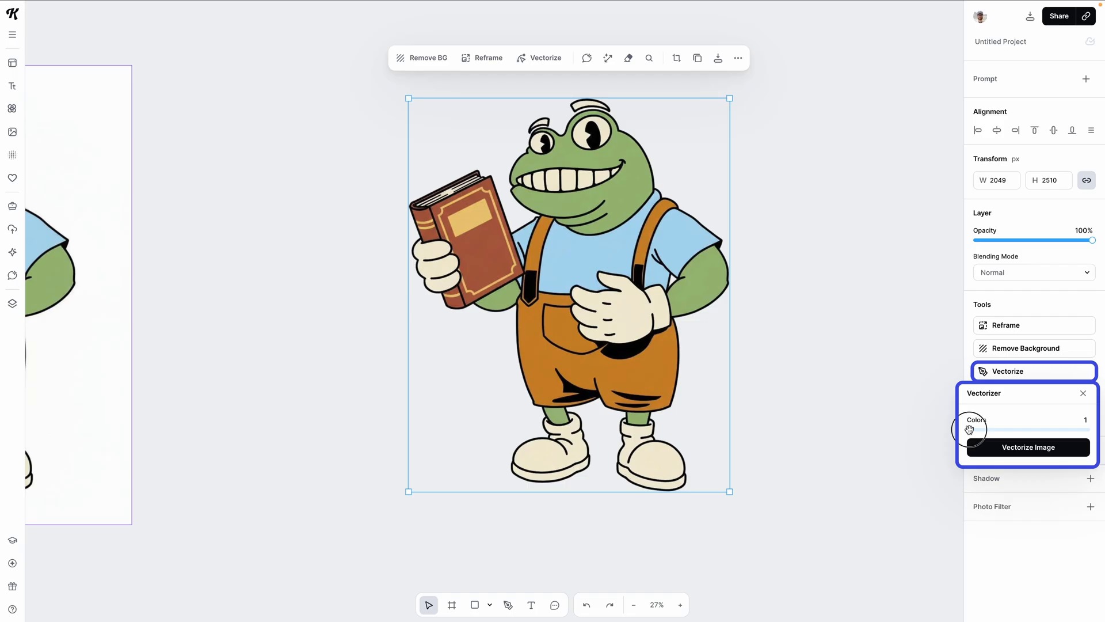
pyautogui.moveTo(970, 430); pyautogui.dragTo(1049, 430)
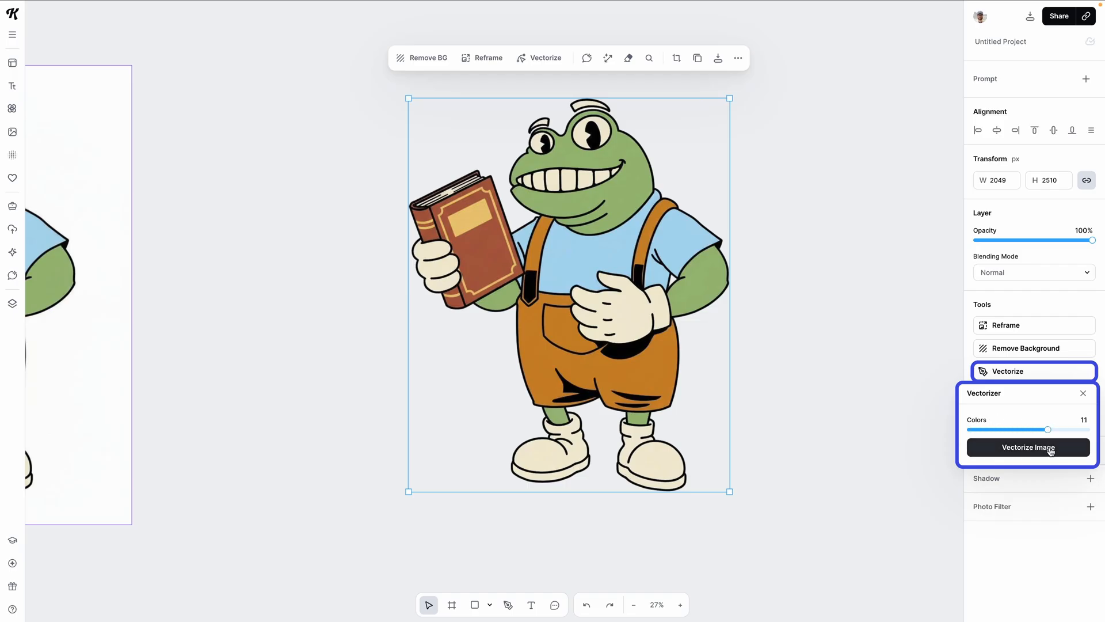
pyautogui.click(1027, 447)
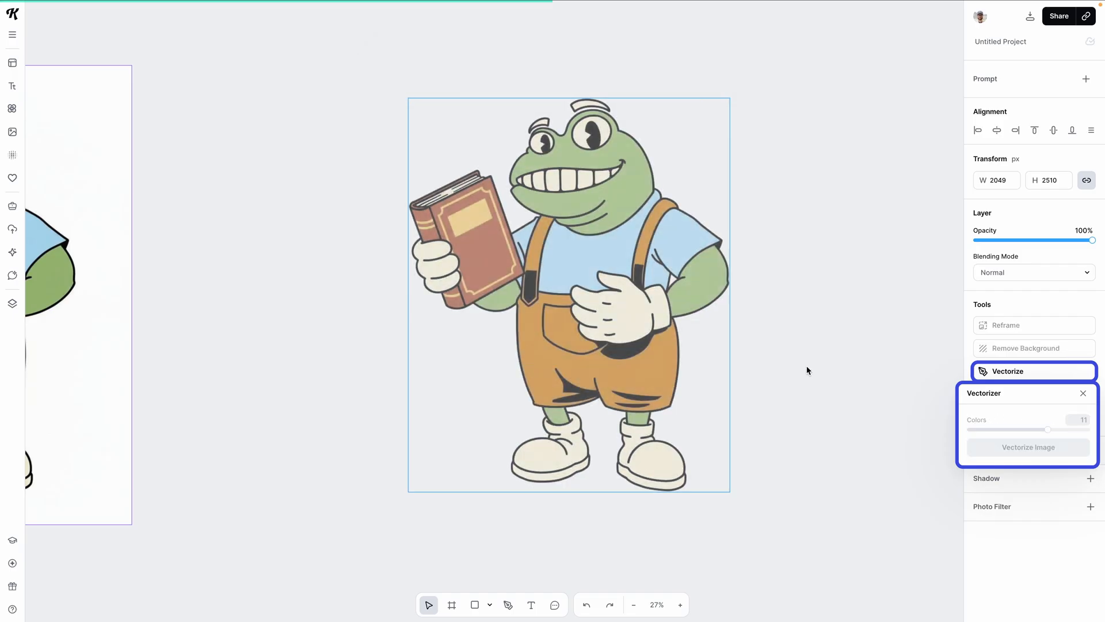
pyautogui.click(1028, 447)
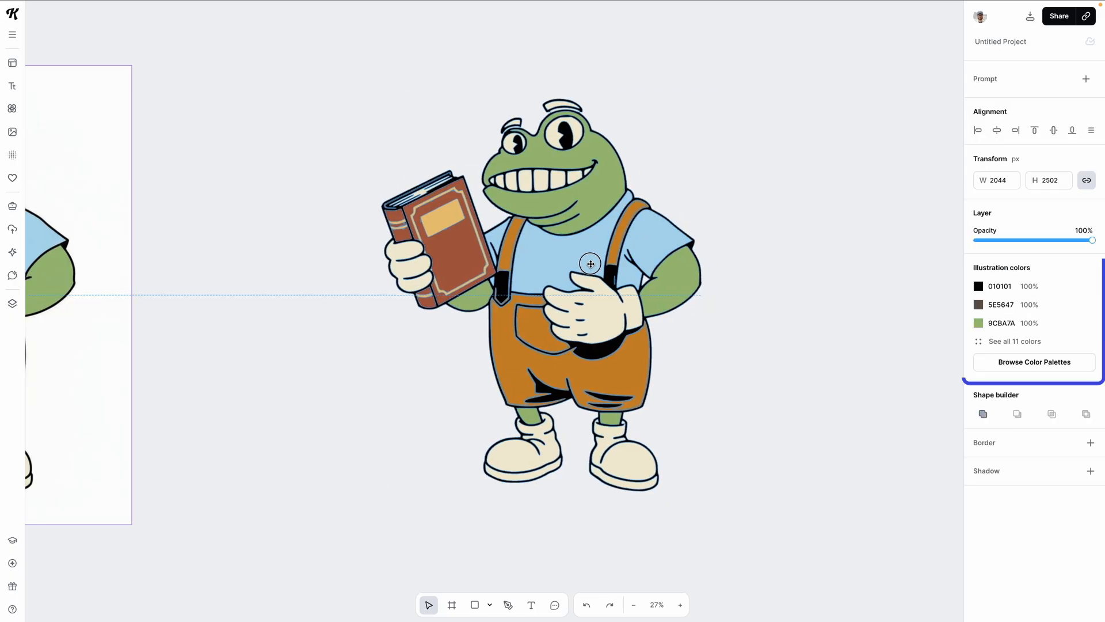
pyautogui.click(1014, 341)
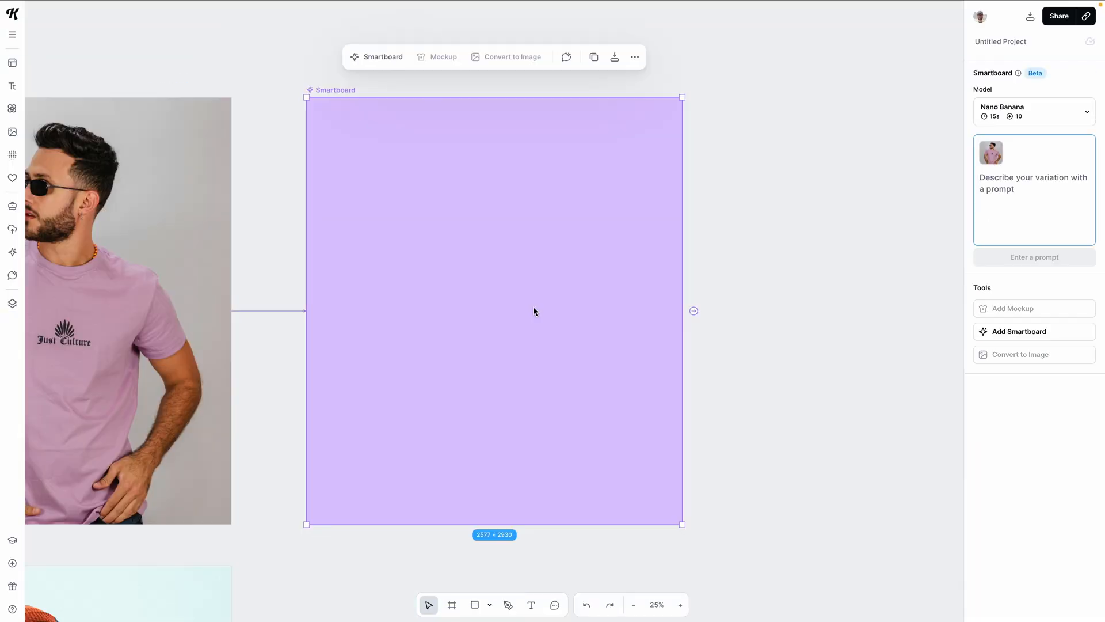
# Generate a version of the man with the logo removed from his shirt
pyautogui.write('remove the logo in the middle')
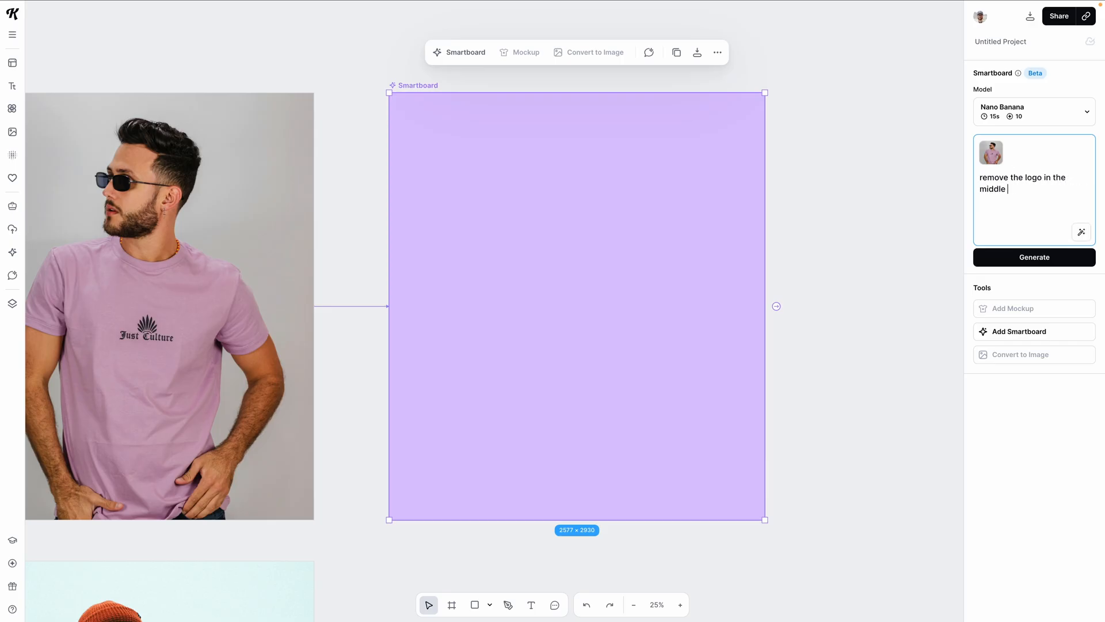
pyautogui.write('of the shirt')
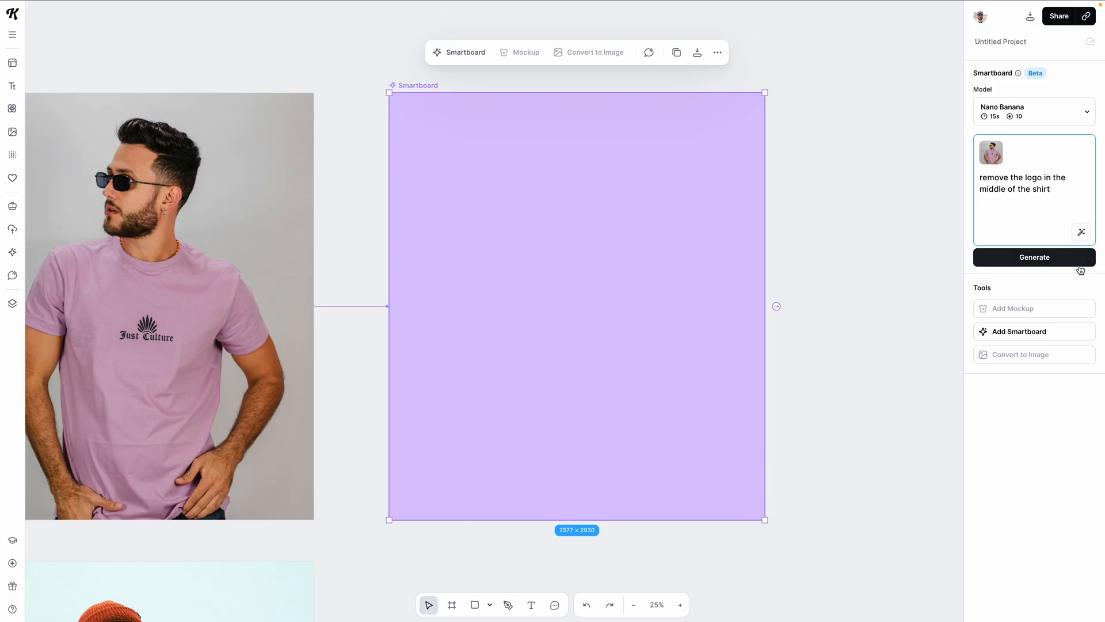
pyautogui.click(1034, 256)
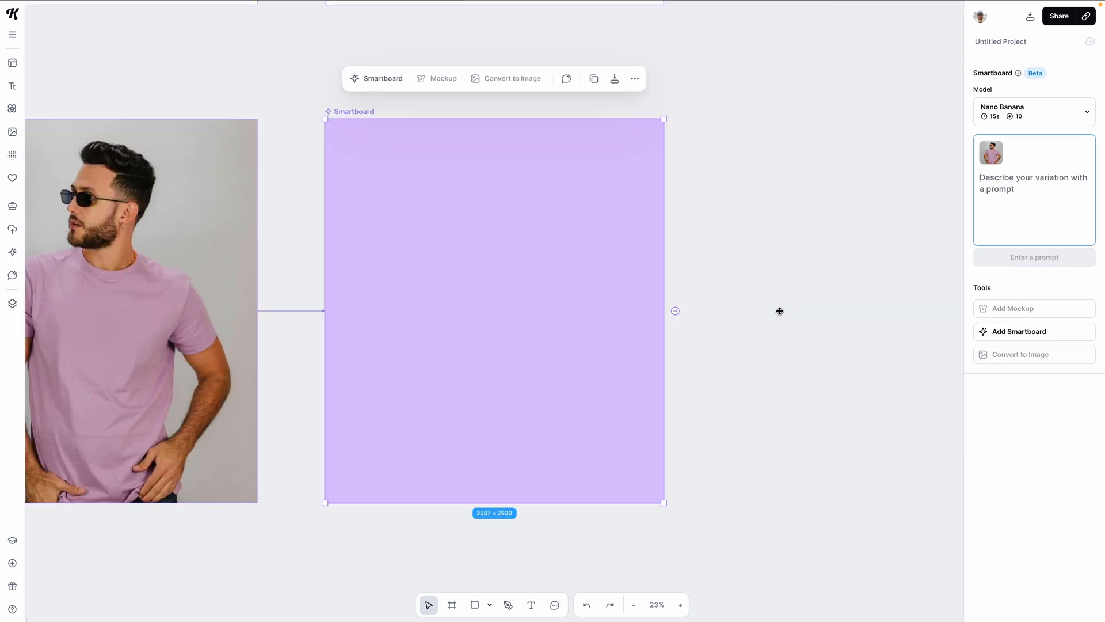
# Generate a variation changing the man's hands to behind his back
pyautogui.write('change the position of')
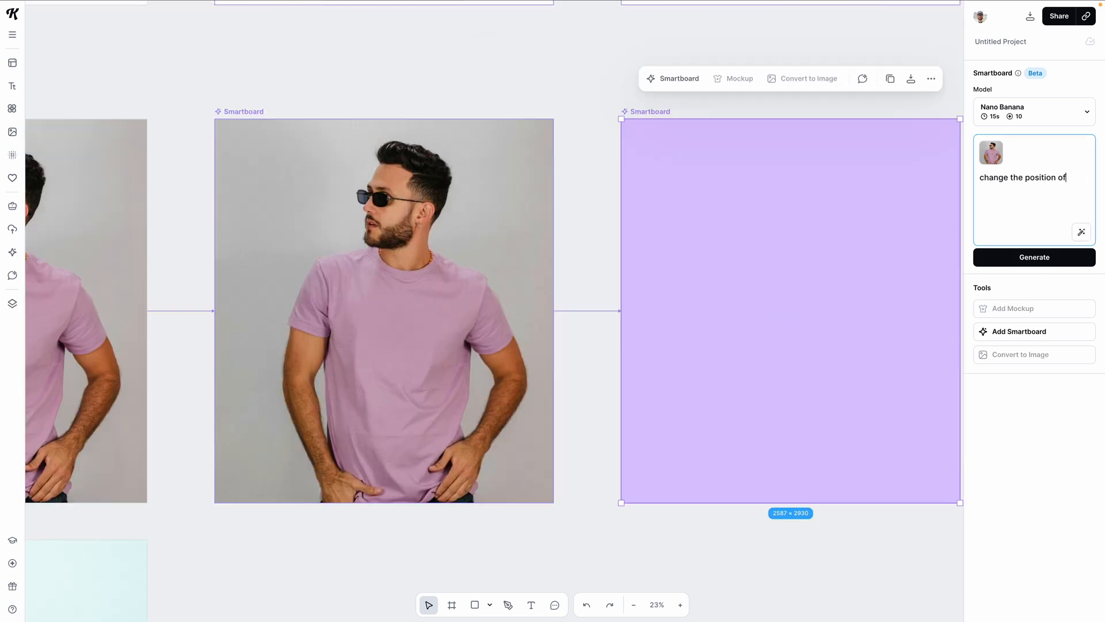
pyautogui.write('the hna')
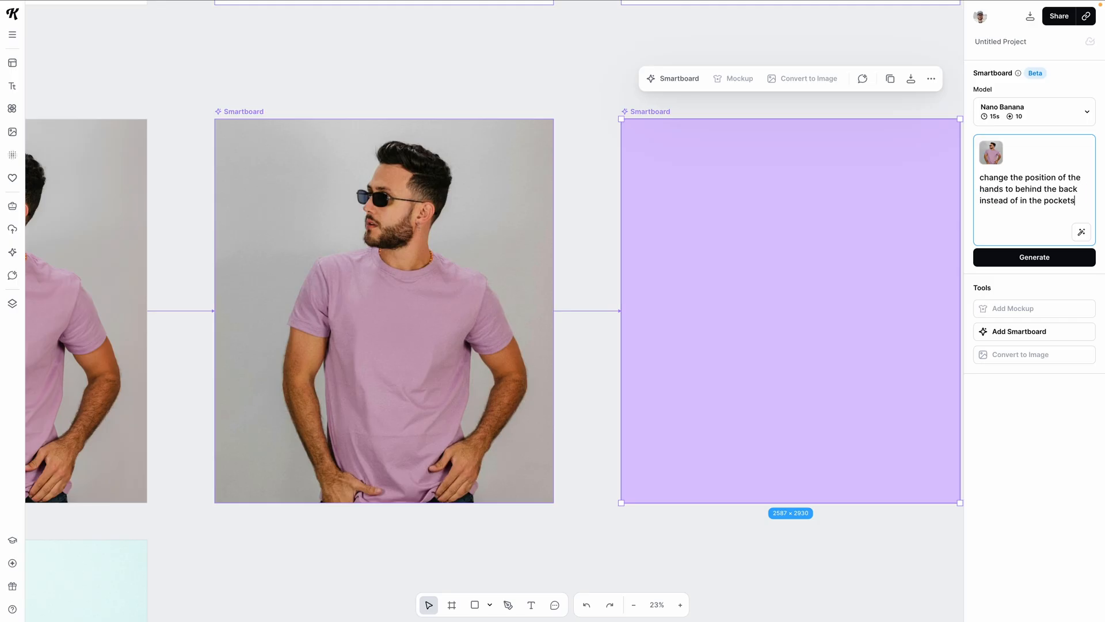
pyautogui.click(1034, 257)
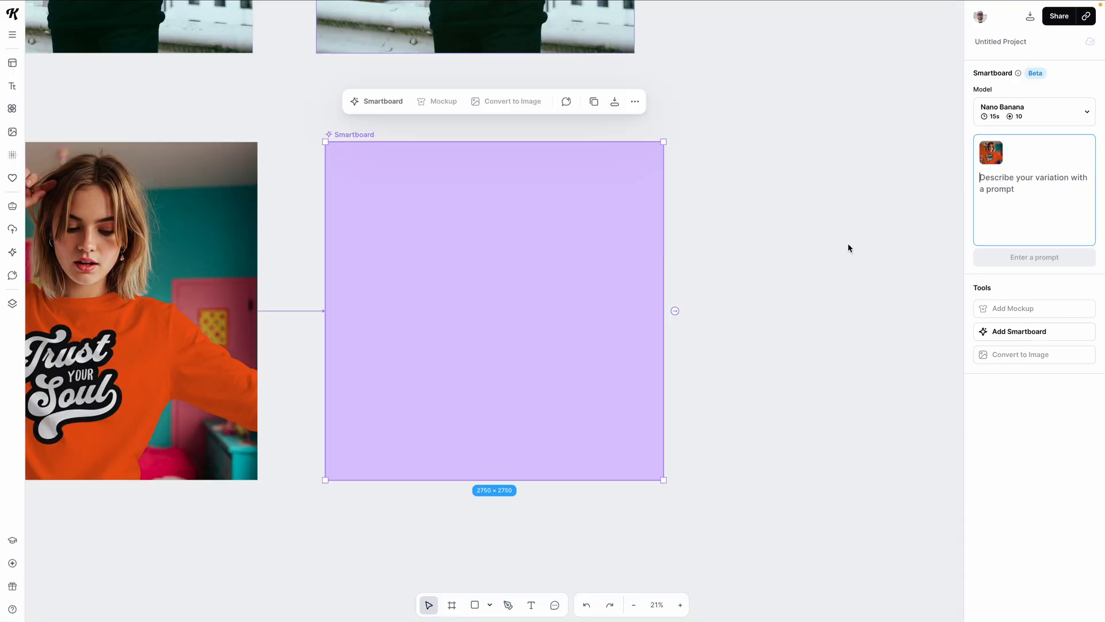
# Change the sweater lettering to 'Trust Your Gut' and generate a new colour-scheme variation
pyautogui.write("change the text from 'trust your")
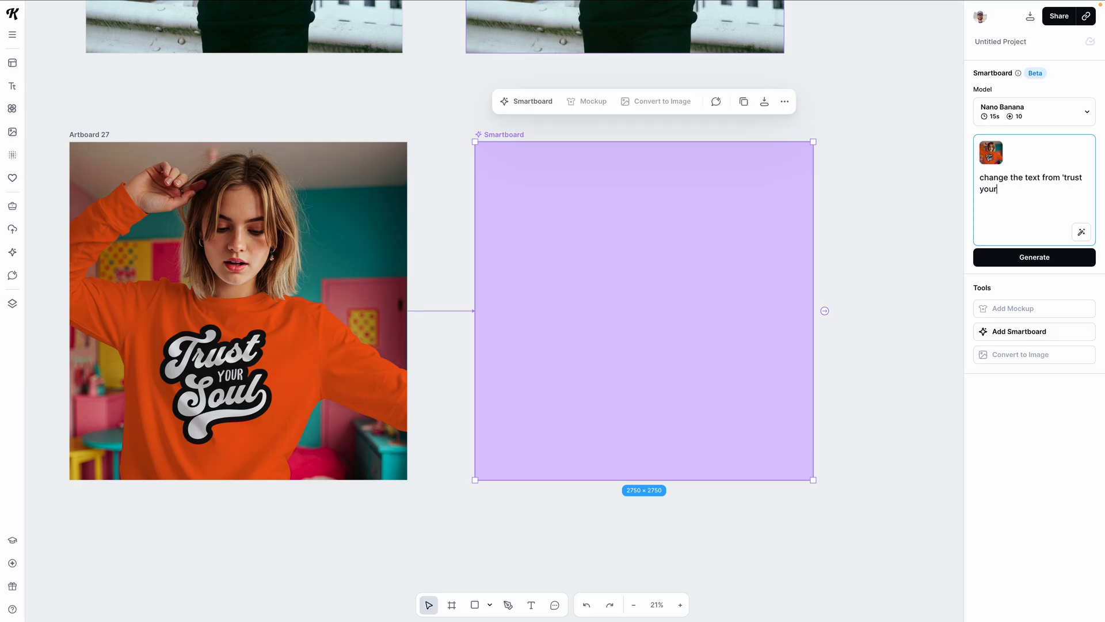
pyautogui.write("soul' to 'trust your gut'")
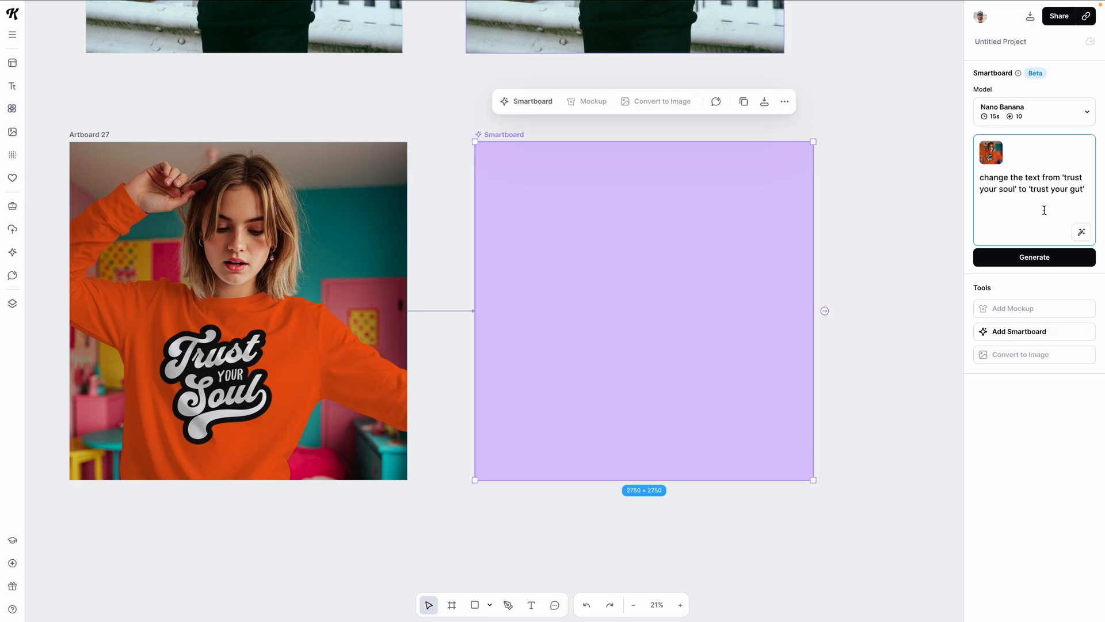
pyautogui.click(1034, 257)
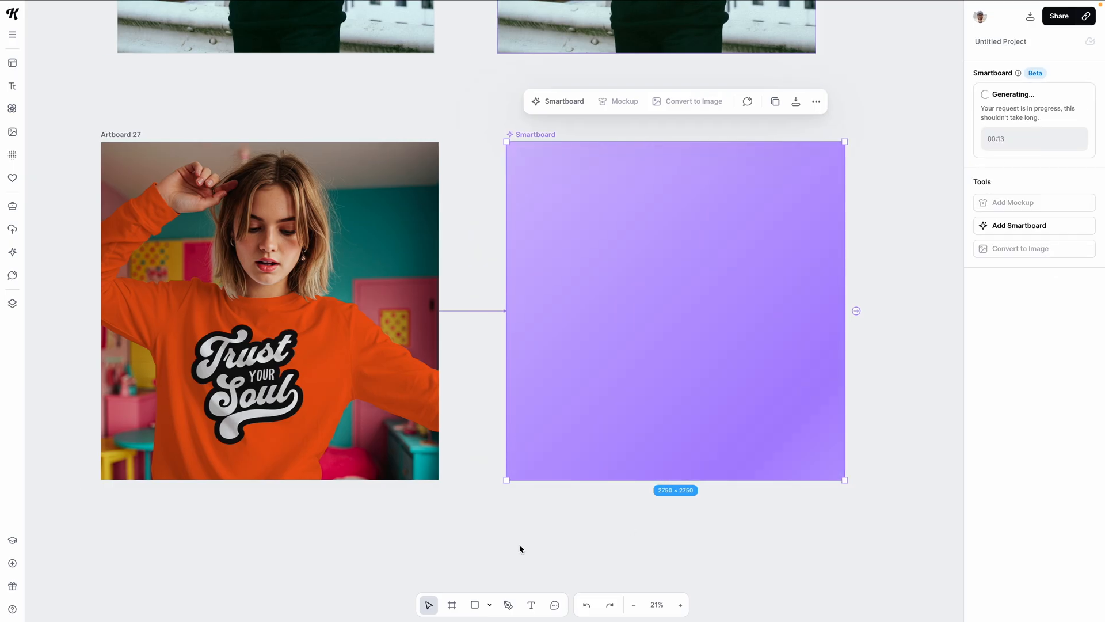
pyautogui.moveTo(547, 508)
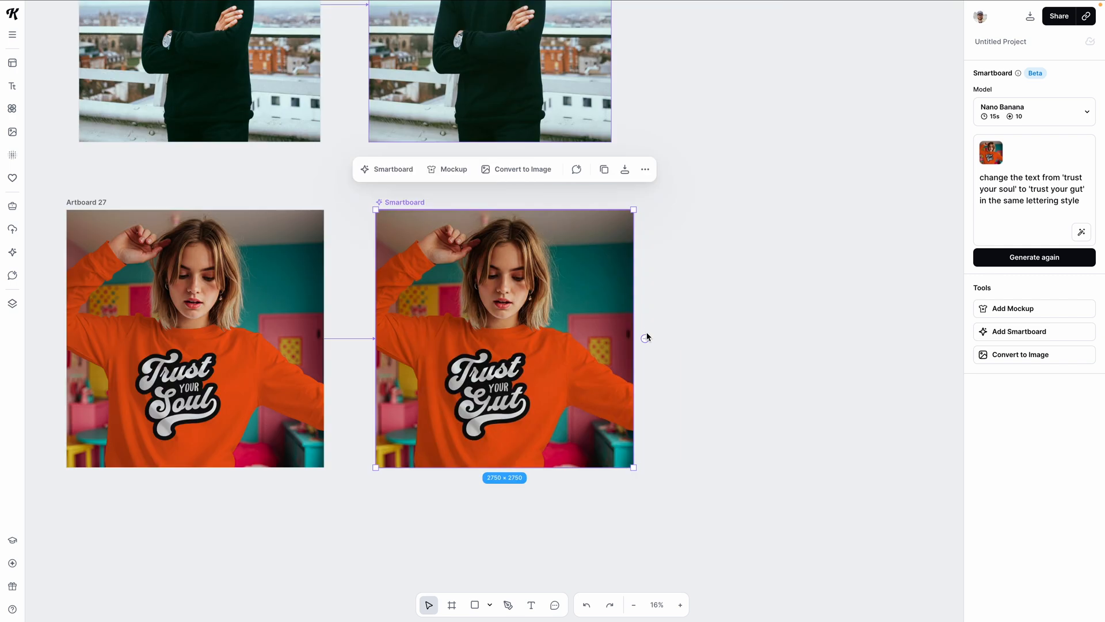
pyautogui.write('change the color scheme from vibrant colors t')
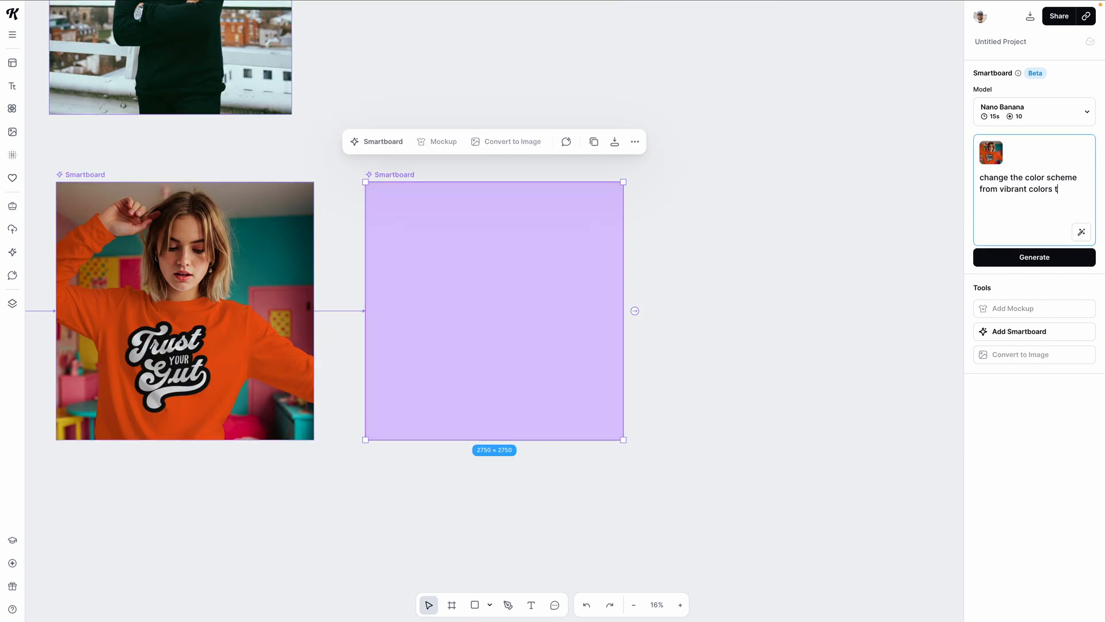
pyautogui.click(1033, 257)
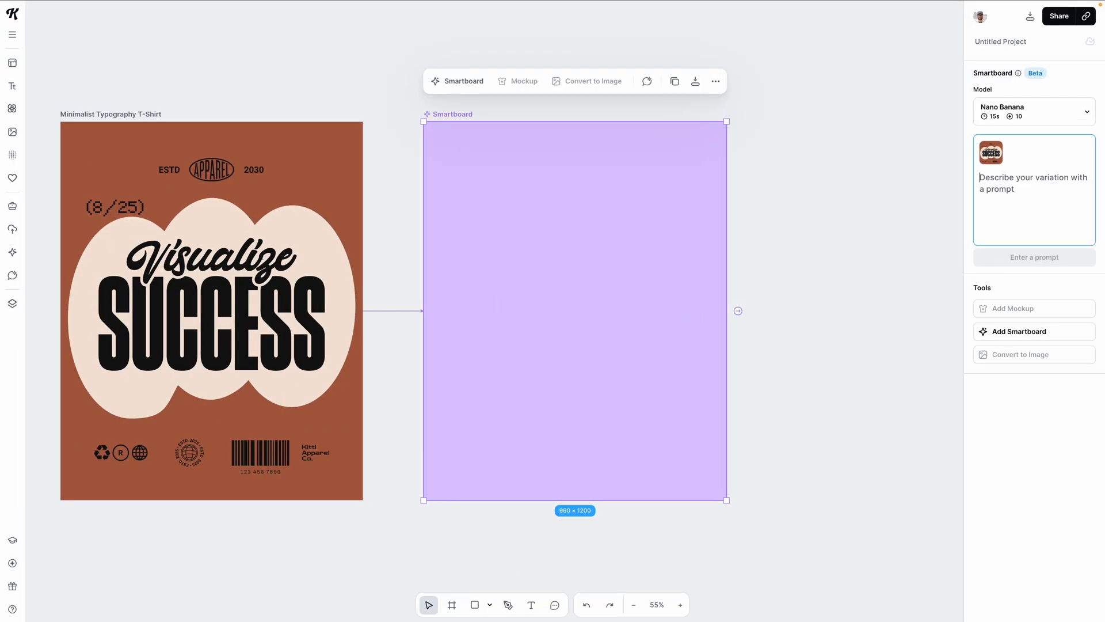
# Generate a back-of-hoodie mockup of the design on someone standing outside
pyautogui.write('mock this design up on the back of a hoodie of')
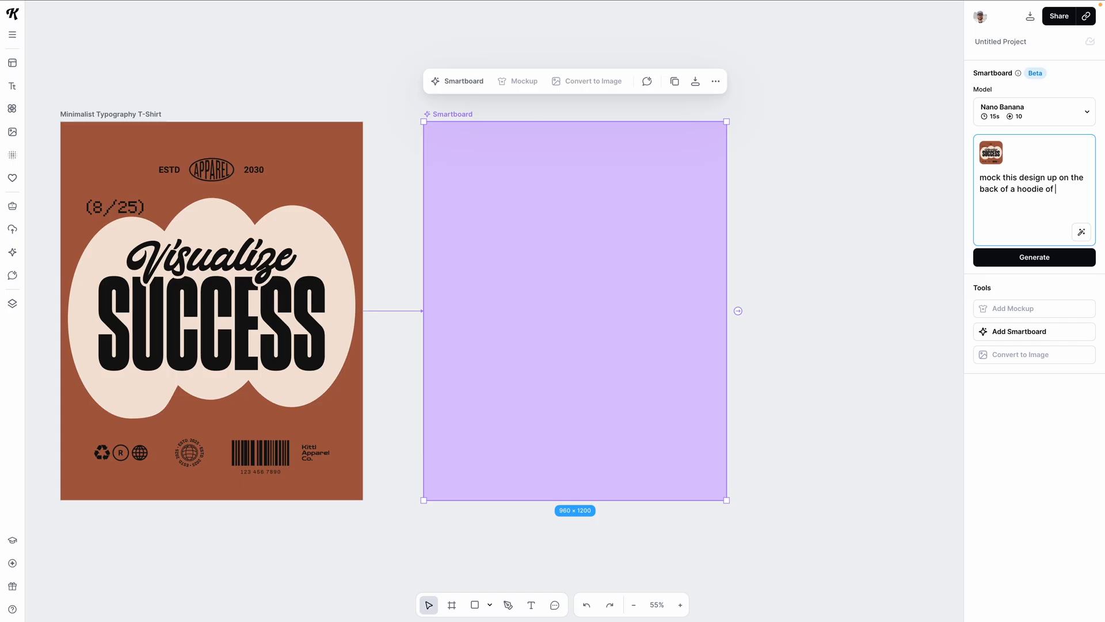
pyautogui.write('someone standing outside')
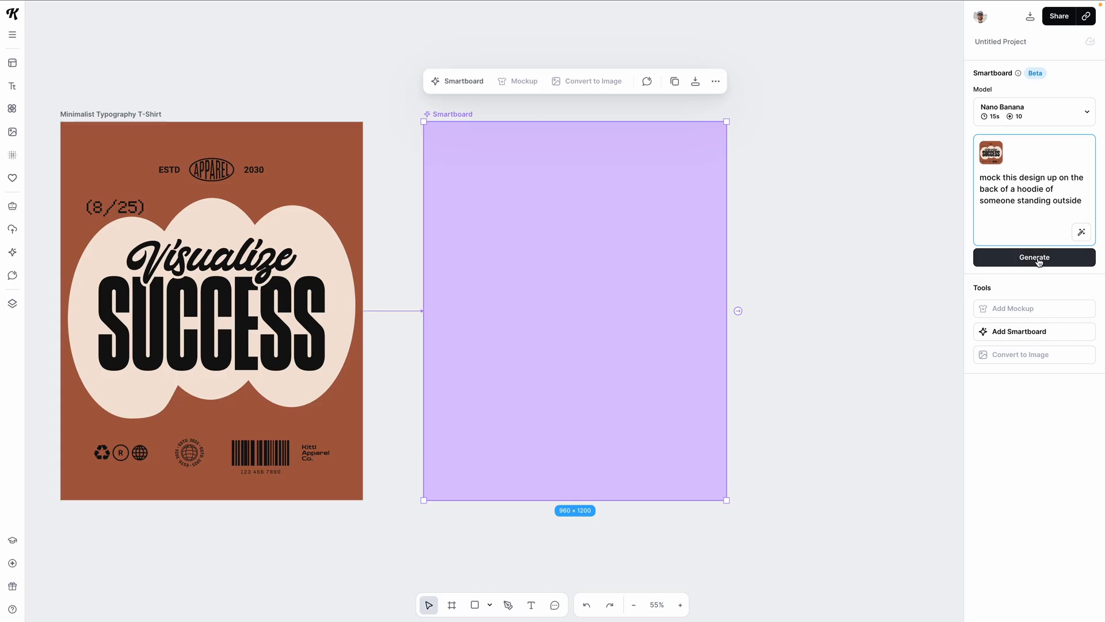
pyautogui.click(1034, 257)
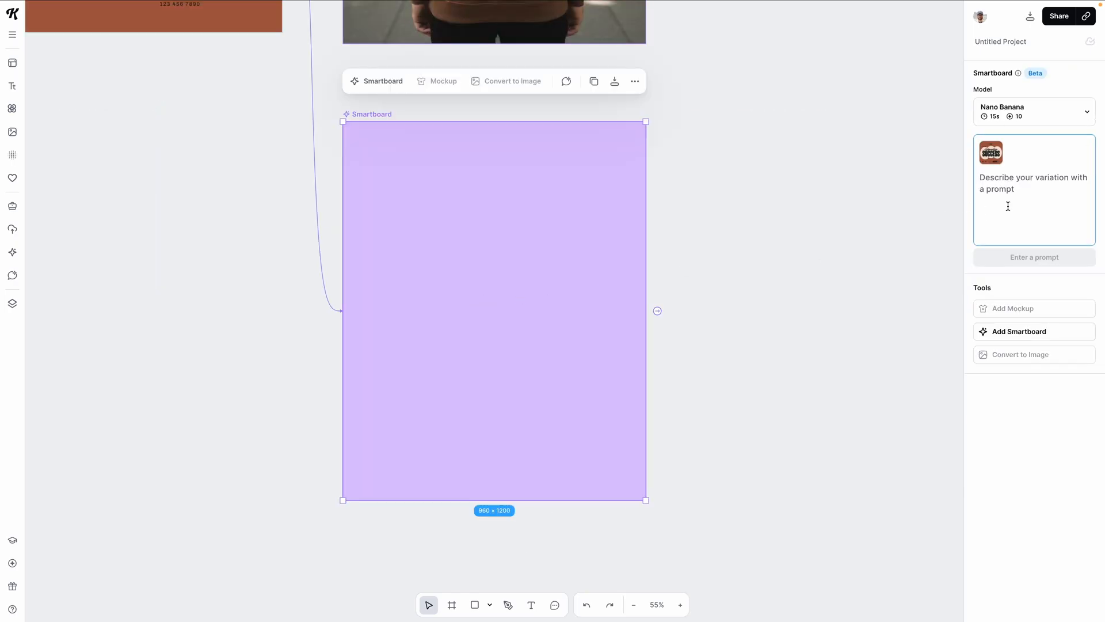
# Generate a mockup of the design on a tote bag laying on a wooden surface
pyautogui.write('mock this design up on a tote')
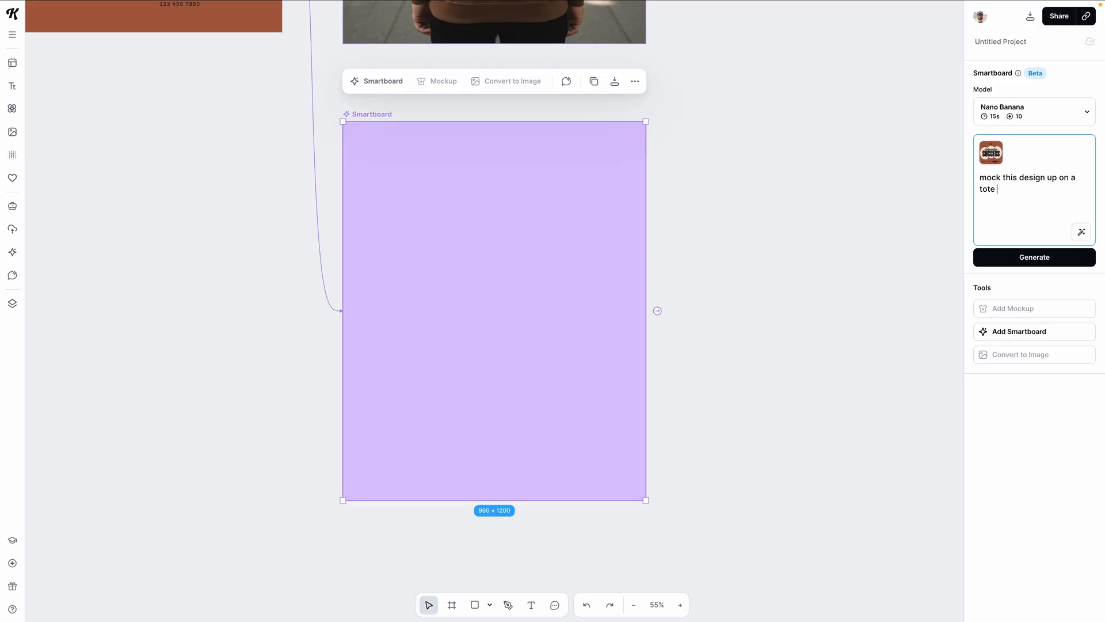
pyautogui.write('bag')
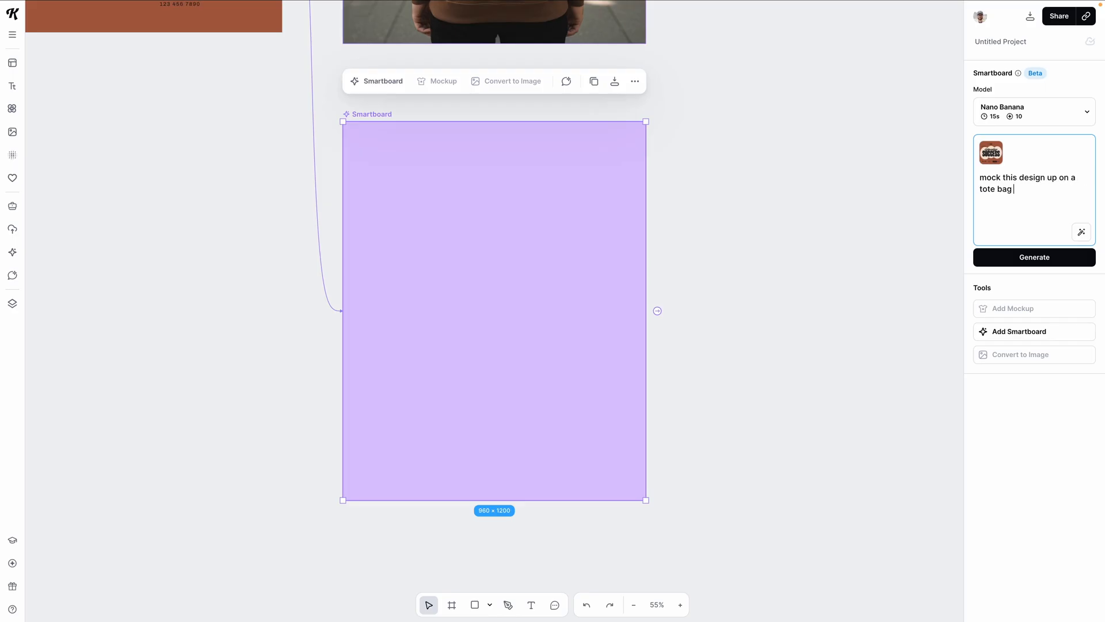
pyautogui.write('laying on a wooden')
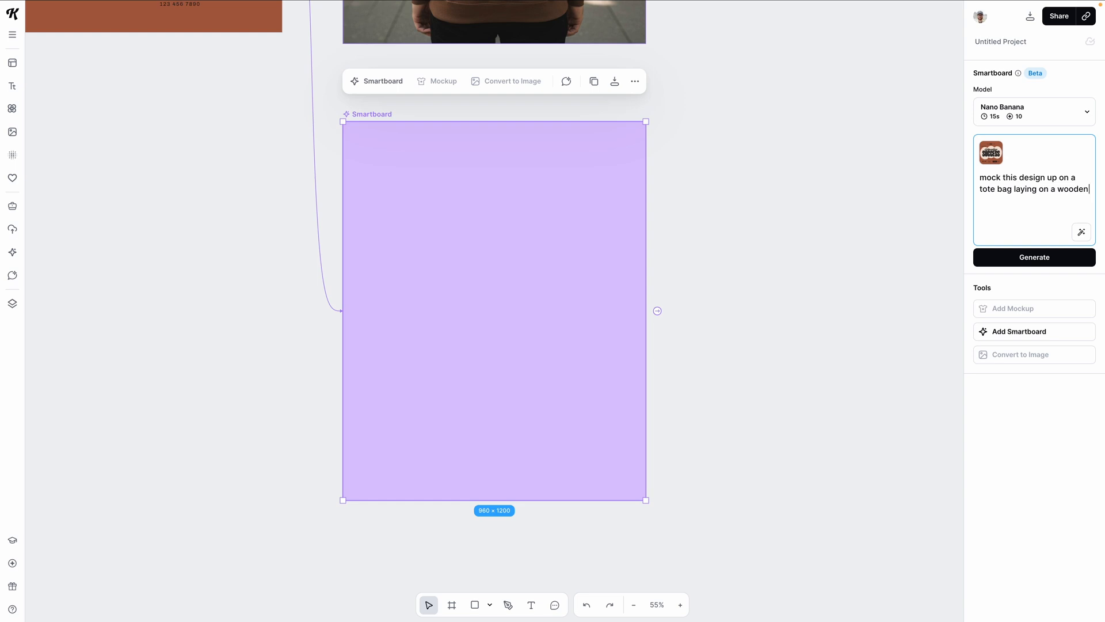
pyautogui.click(1033, 256)
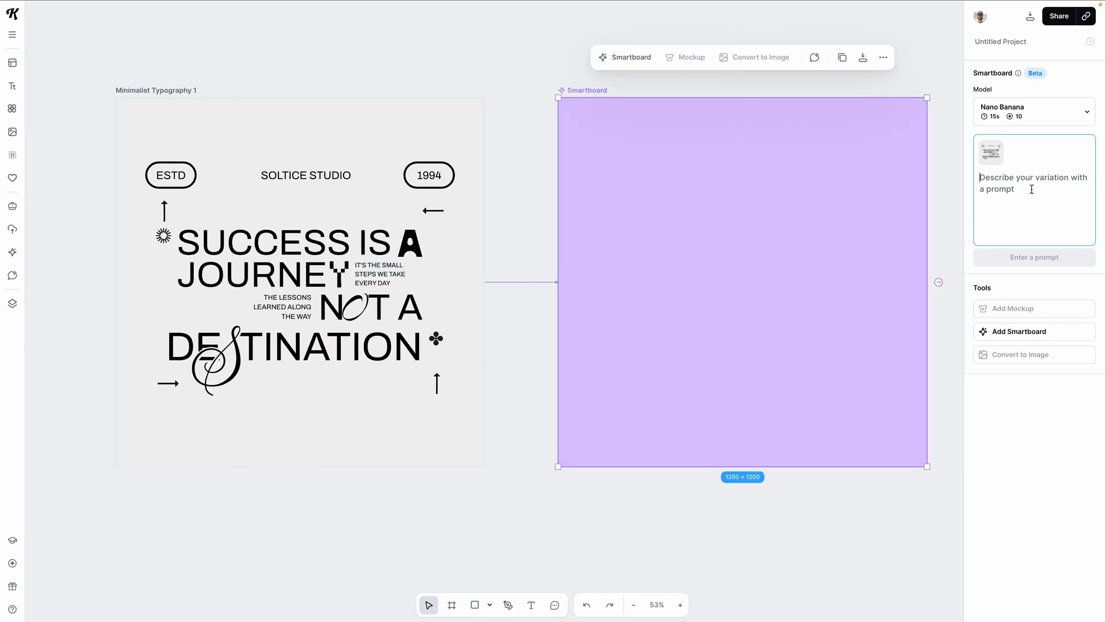
# Generate weathered stamp/photocopy and halftone dither versions of the 'Success Is A Journey' text
pyautogui.write('apply a weathered stamp effect and photocopy t')
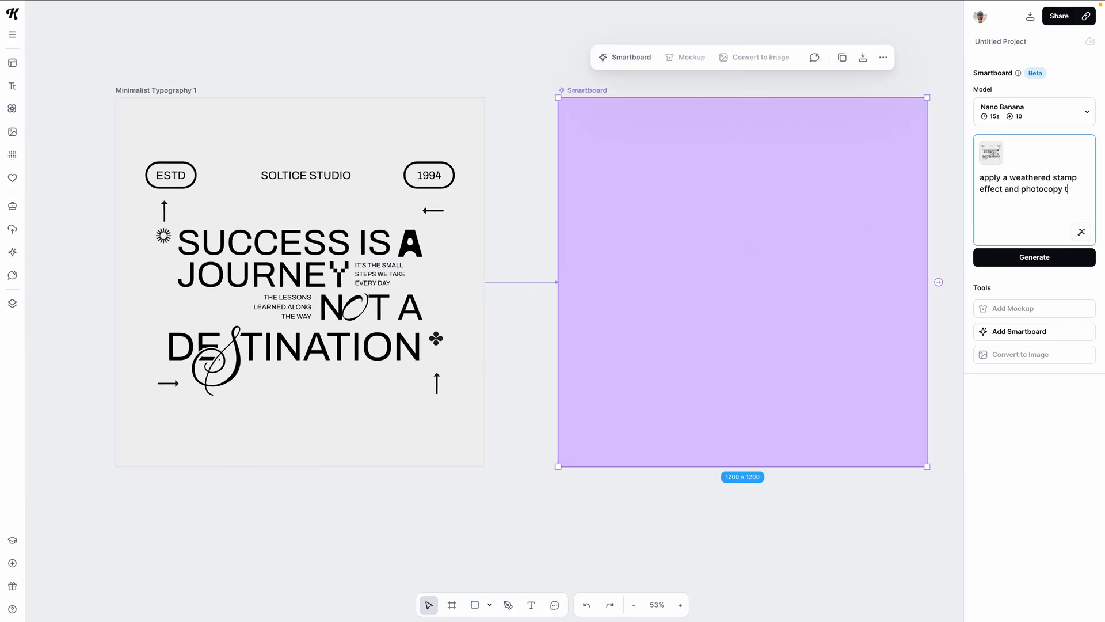
pyautogui.click(1034, 258)
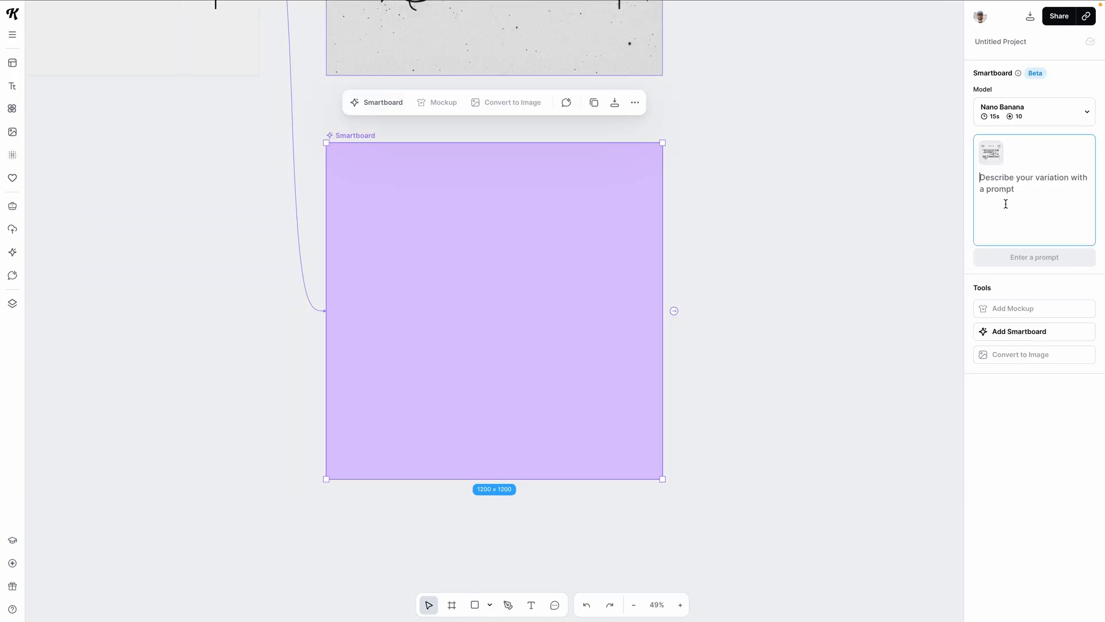
pyautogui.write('apply a halftone dither effect to the text')
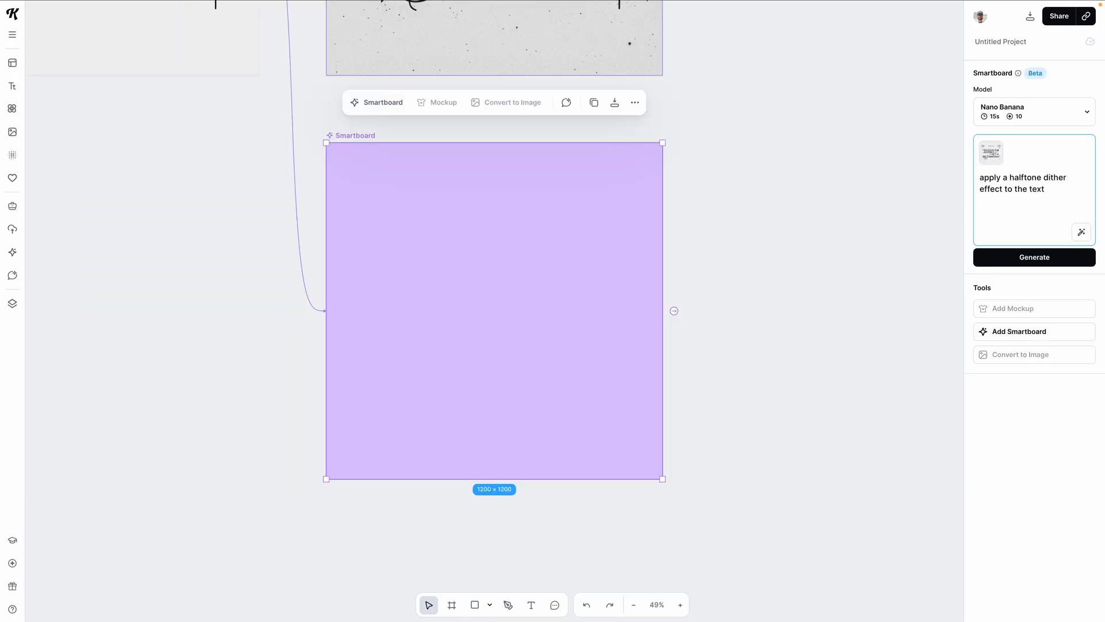
pyautogui.click(1034, 257)
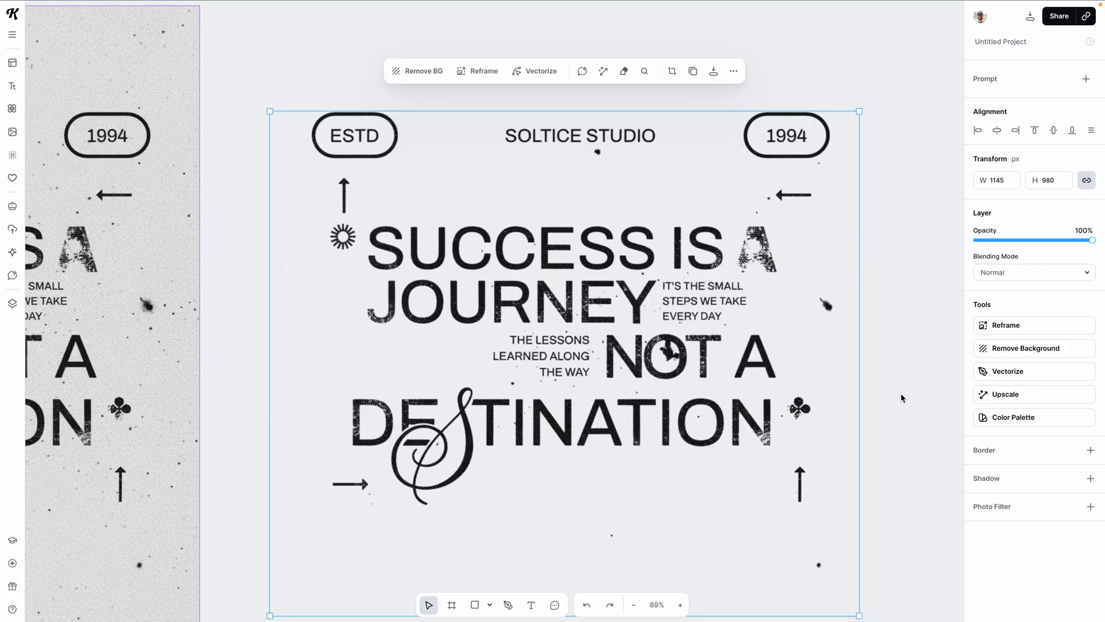
# Vectorize the weathered 'Success Is A Journey' image into a vector illustration
pyautogui.click(1008, 372)
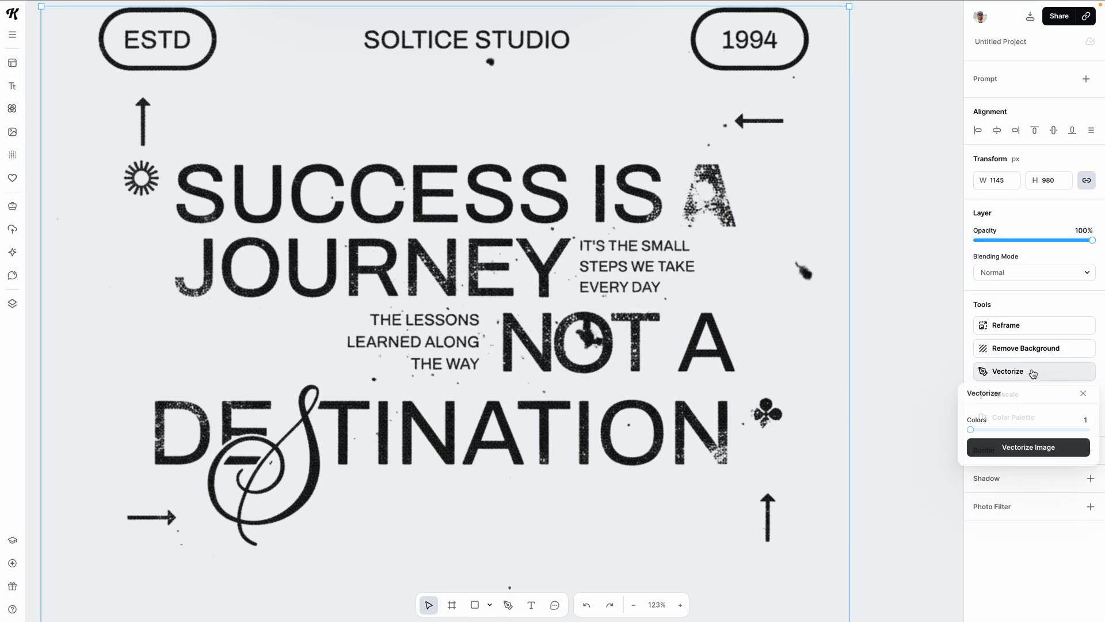
pyautogui.click(1027, 446)
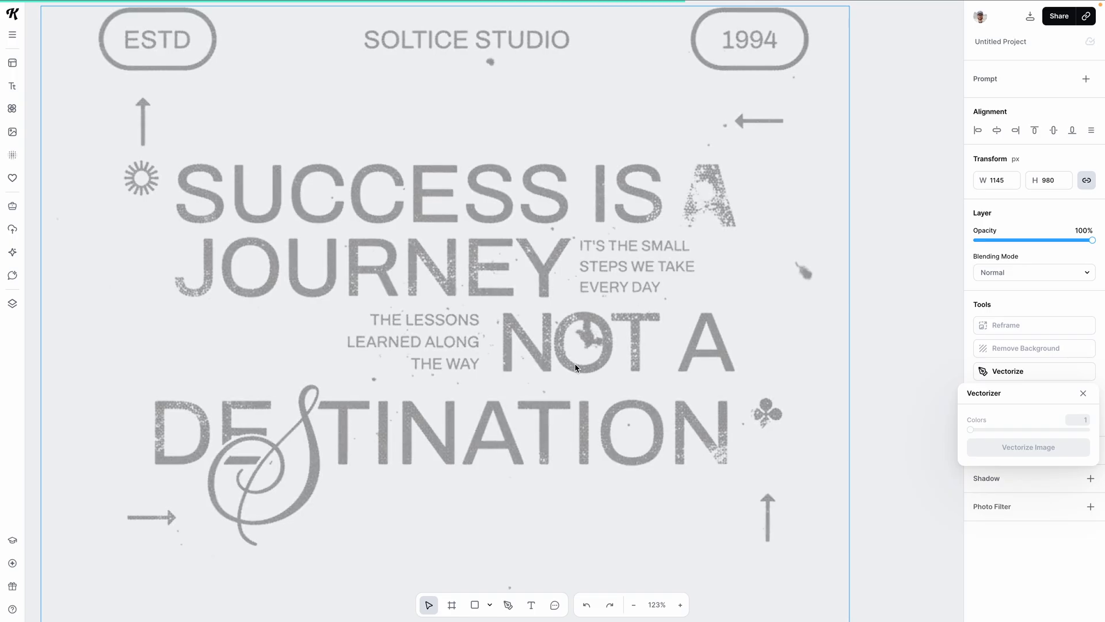
pyautogui.click(1027, 446)
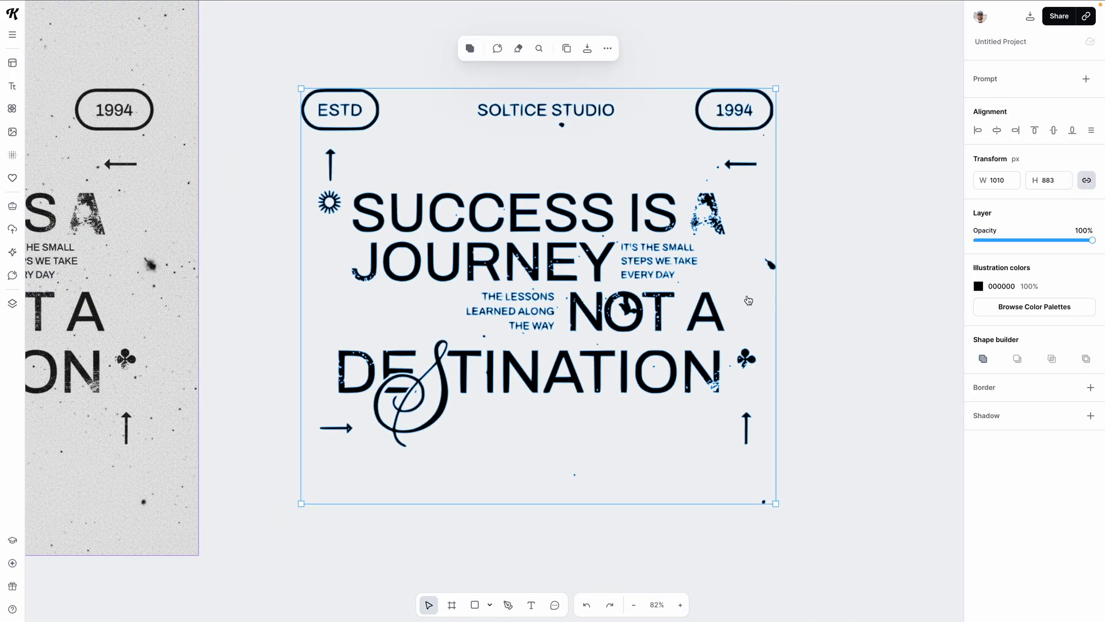
pyautogui.click(978, 286)
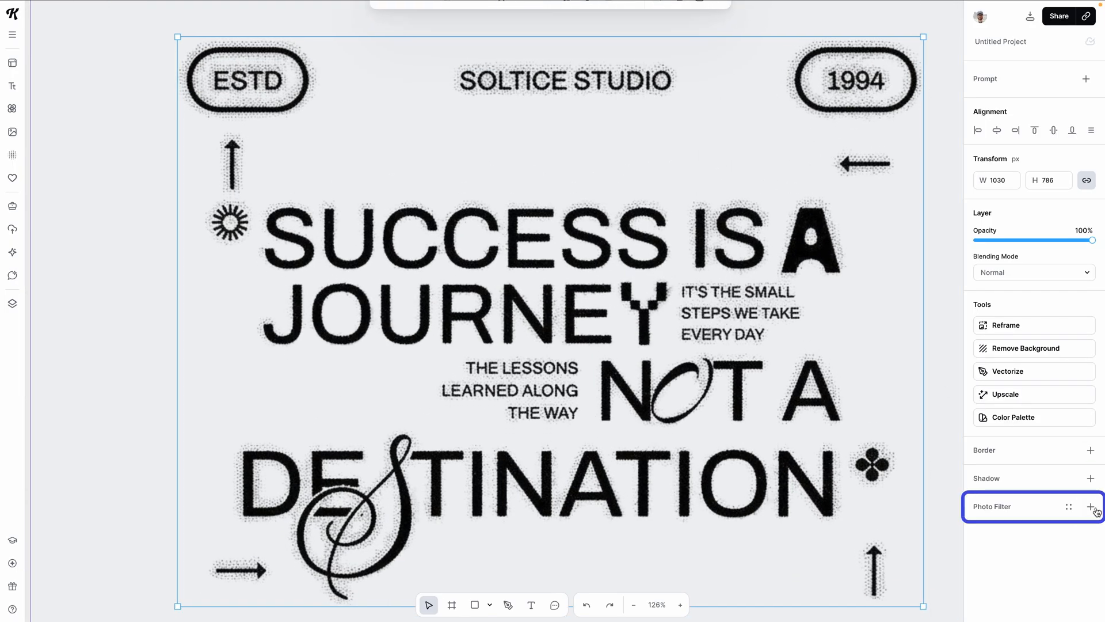
# Add a Photo Filter removing colour D5D7D9 and raise its intensity
pyautogui.click(1096, 506)
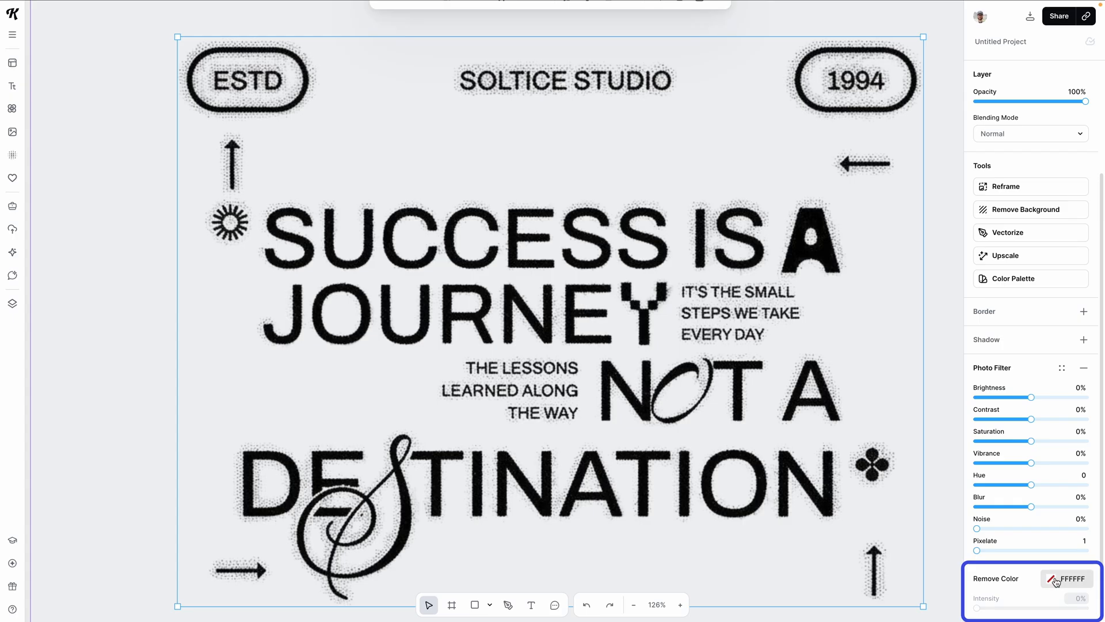
pyautogui.click(1067, 578)
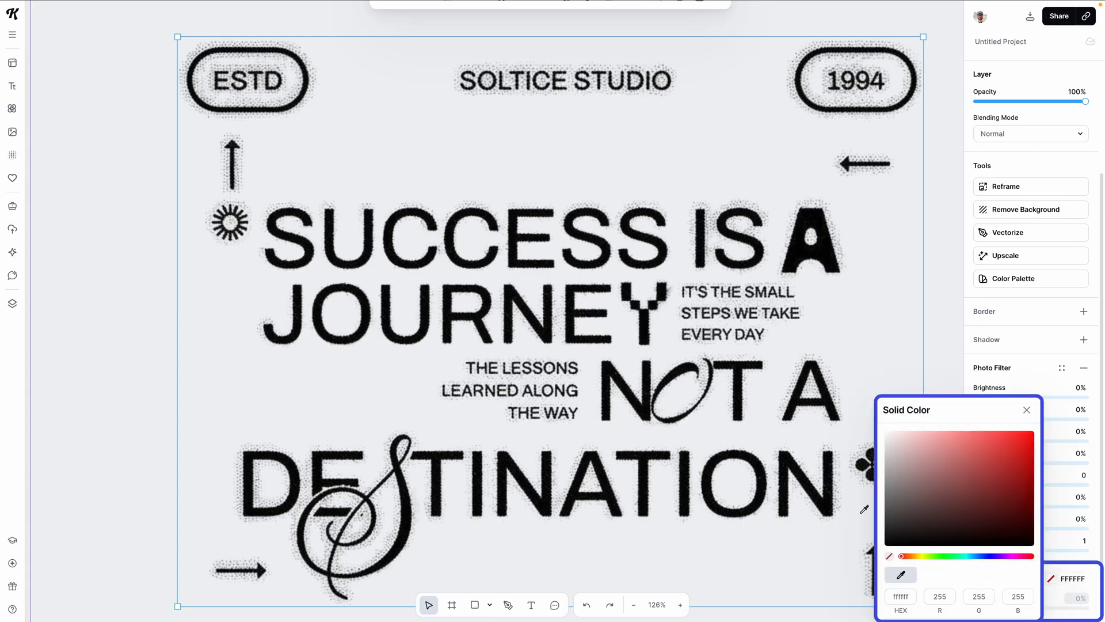
pyautogui.moveTo(641, 200)
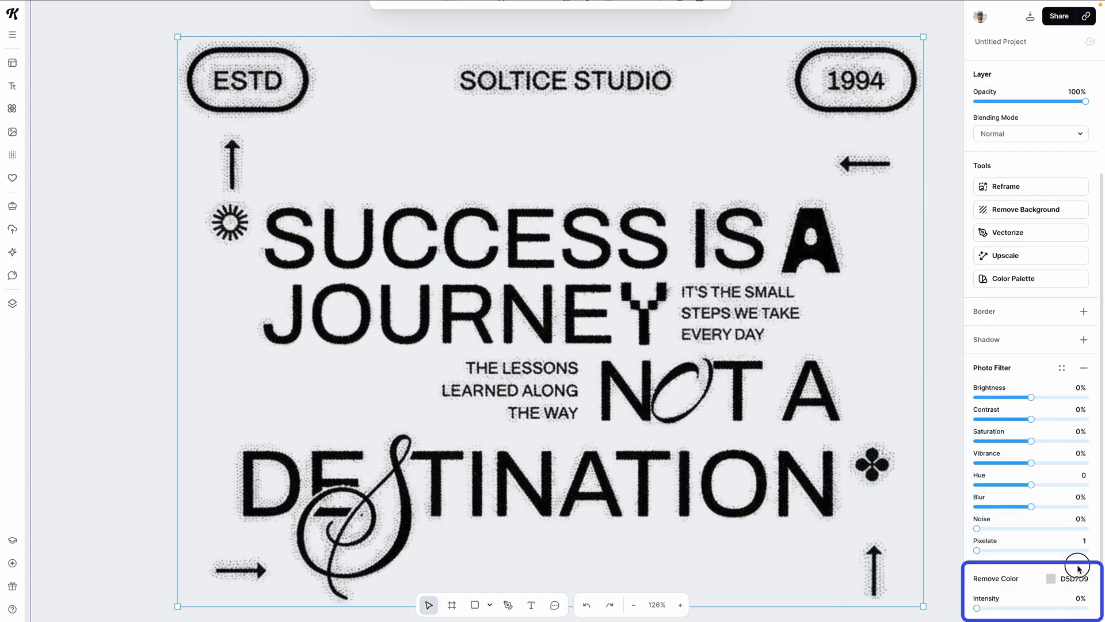
pyautogui.moveTo(978, 608); pyautogui.dragTo(1058, 608)
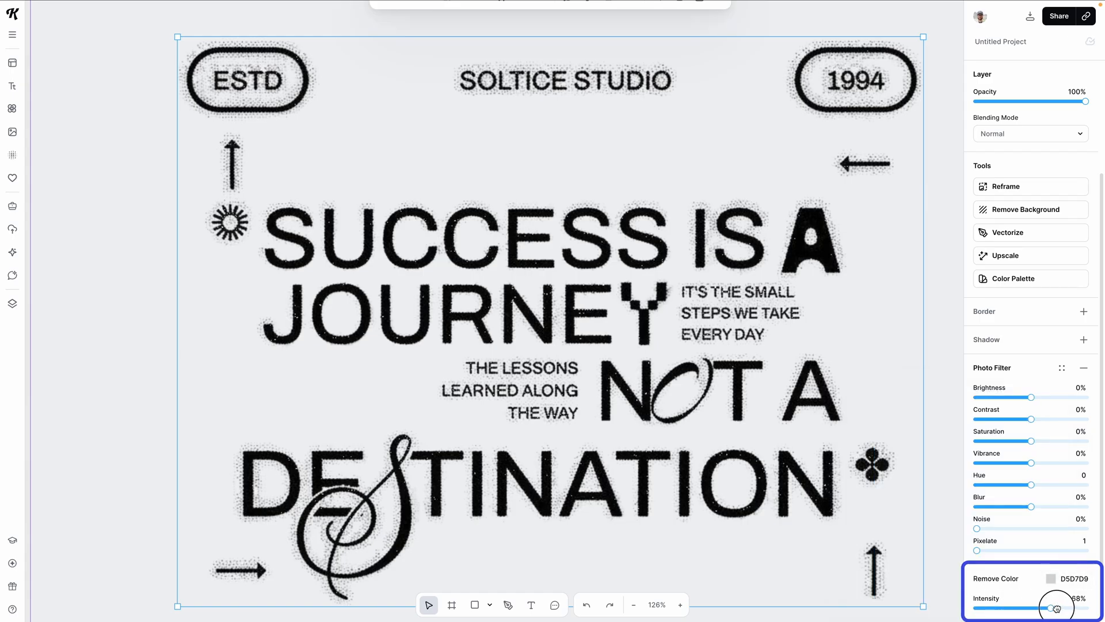
pyautogui.moveTo(1057, 608); pyautogui.dragTo(1061, 608)
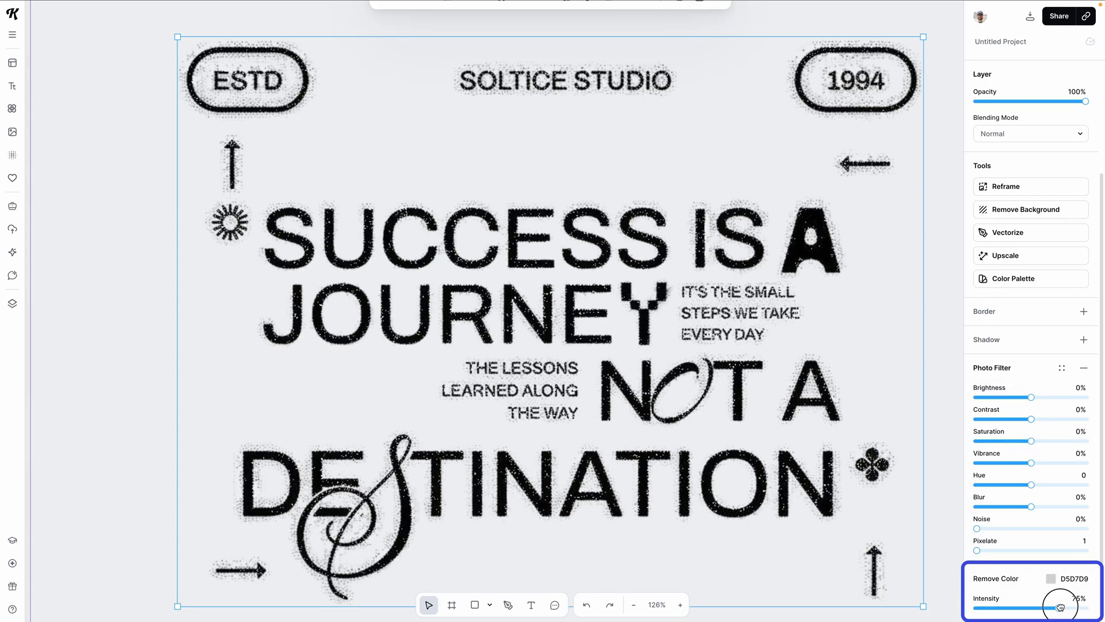
pyautogui.moveTo(1061, 608); pyautogui.dragTo(1056, 608)
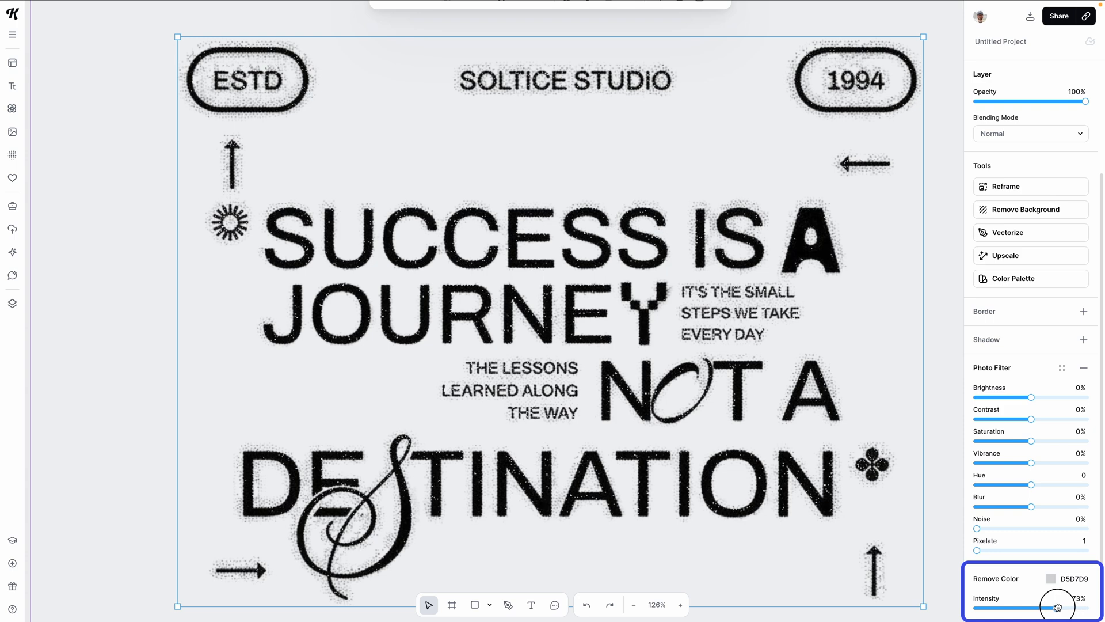
pyautogui.moveTo(1055, 607); pyautogui.dragTo(1064, 607)
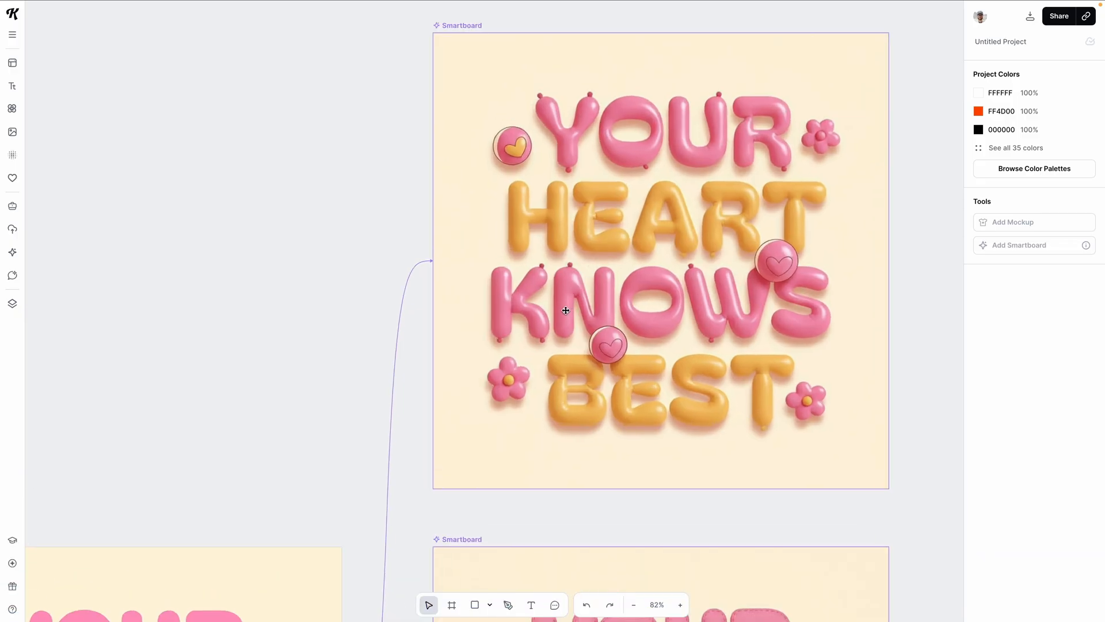
pyautogui.moveTo(559, 307)
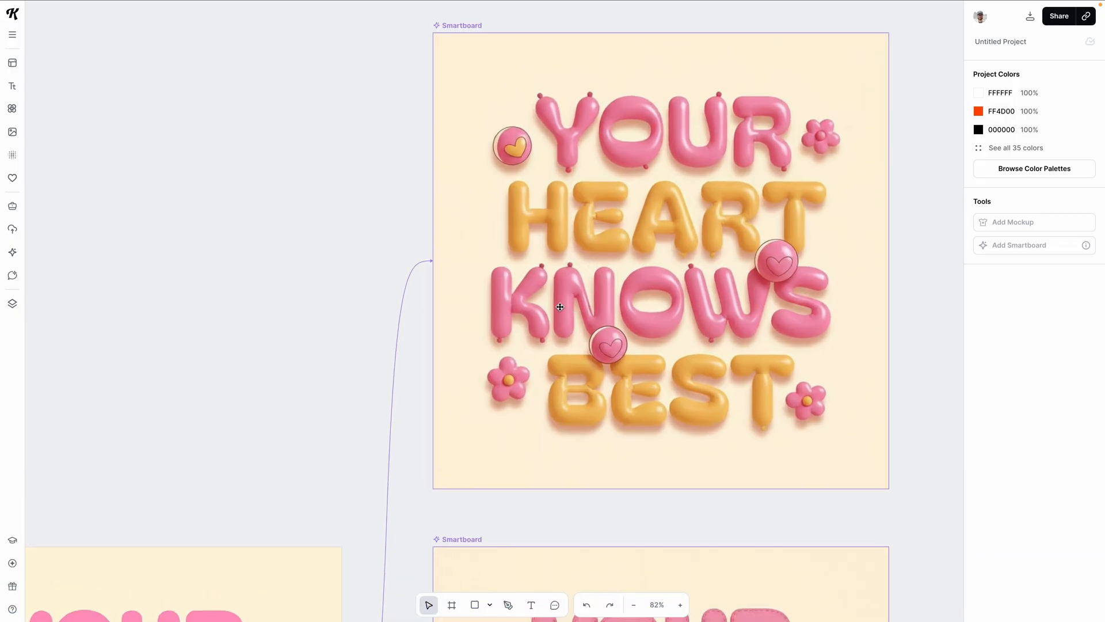
pyautogui.moveTo(660, 226)
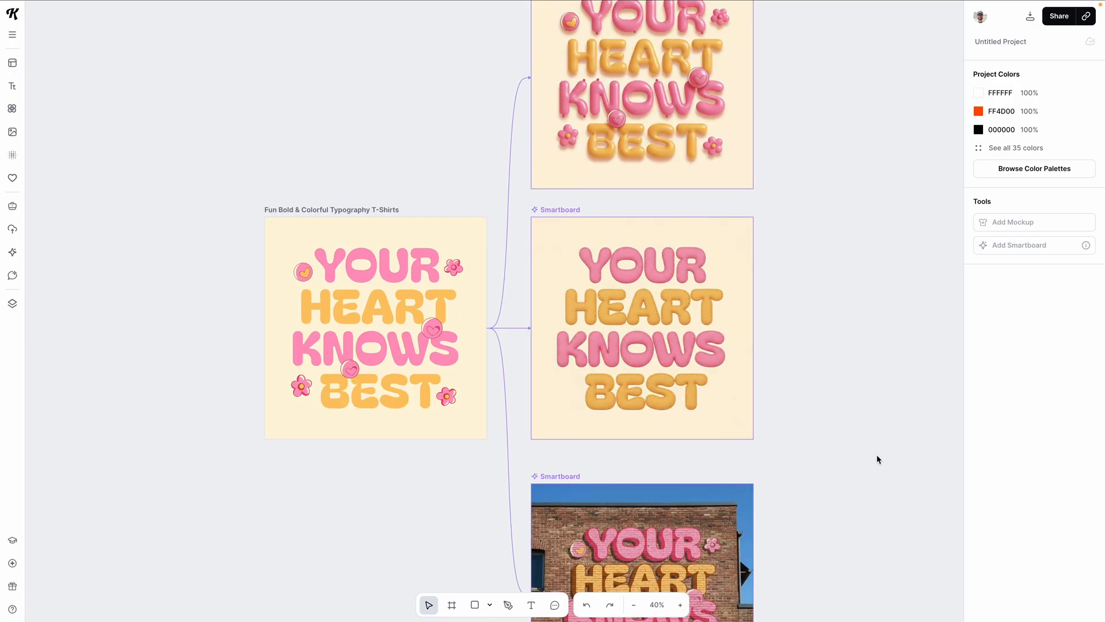
# Zoom out to show 'Your Heart Knows Best' with its lettering and brick-wall mural variations
pyautogui.click(633, 605)
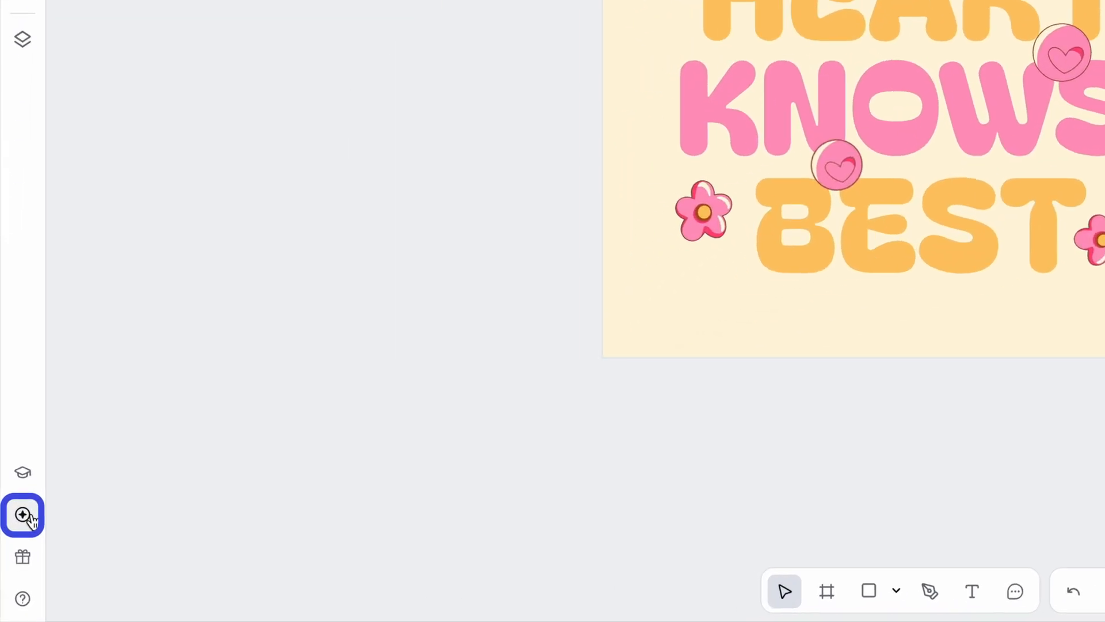
# Check the 5692-token balance and view the 1,000, 2,500 and 10,000 token packs
pyautogui.click(22, 515)
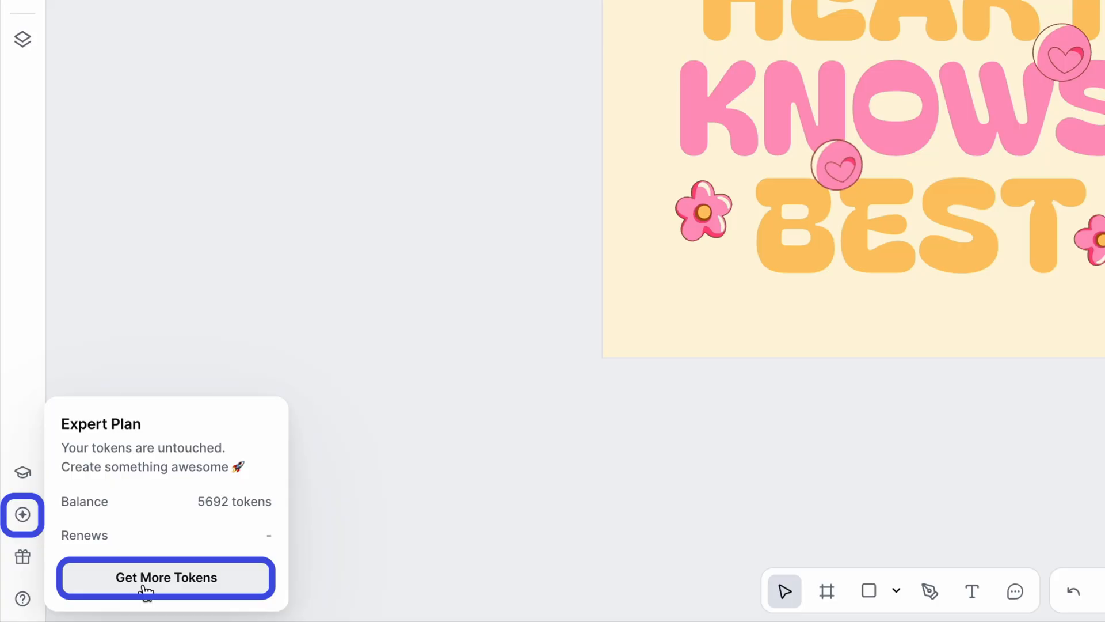
pyautogui.click(166, 577)
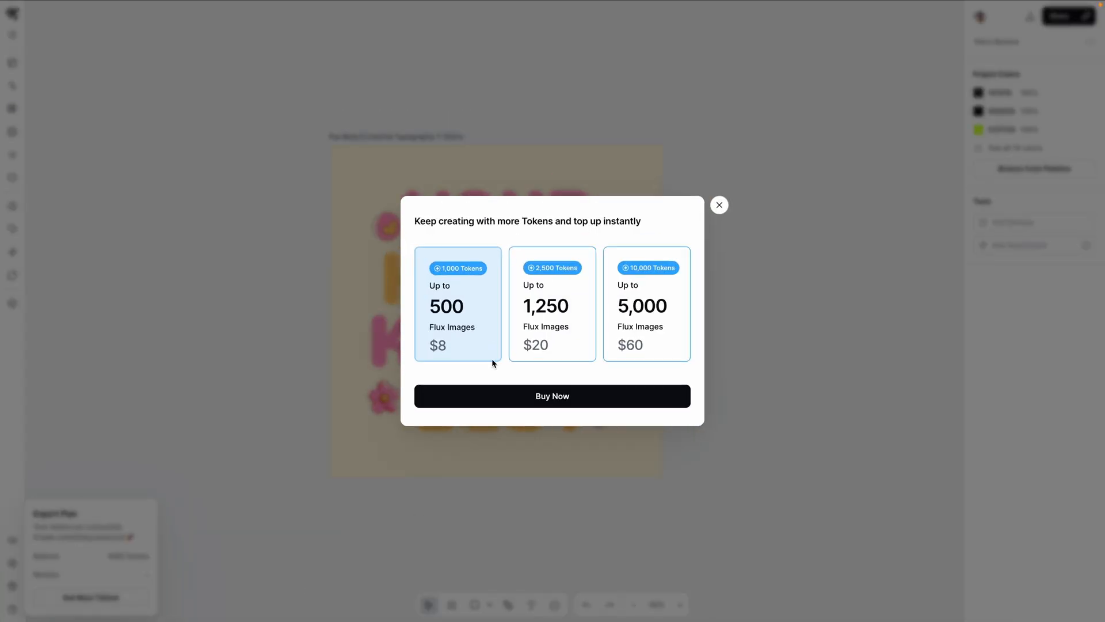
pyautogui.click(552, 304)
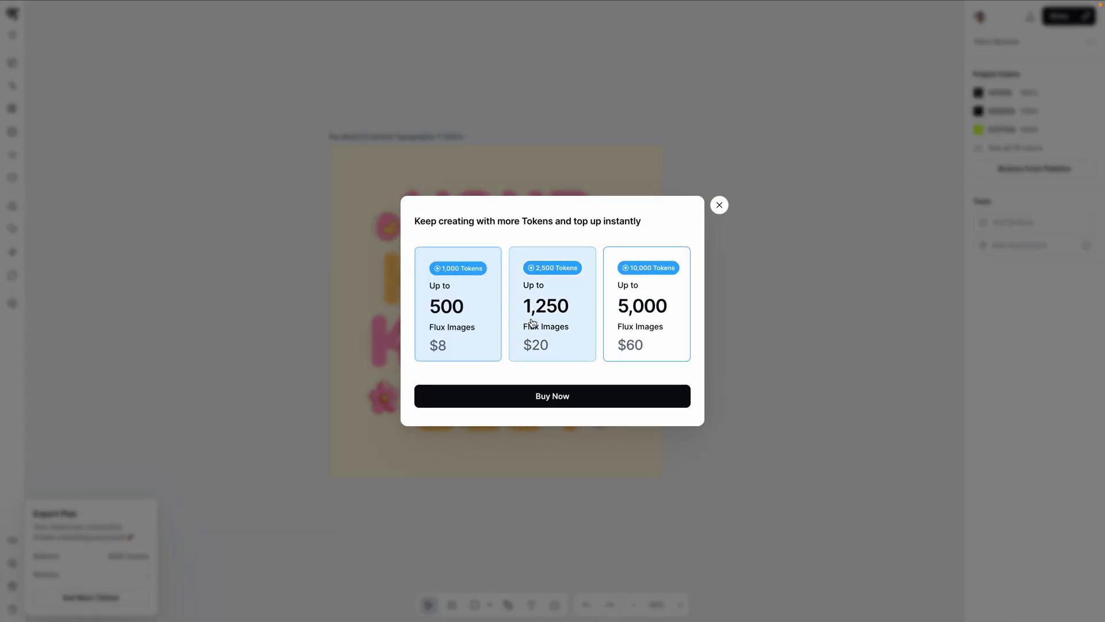